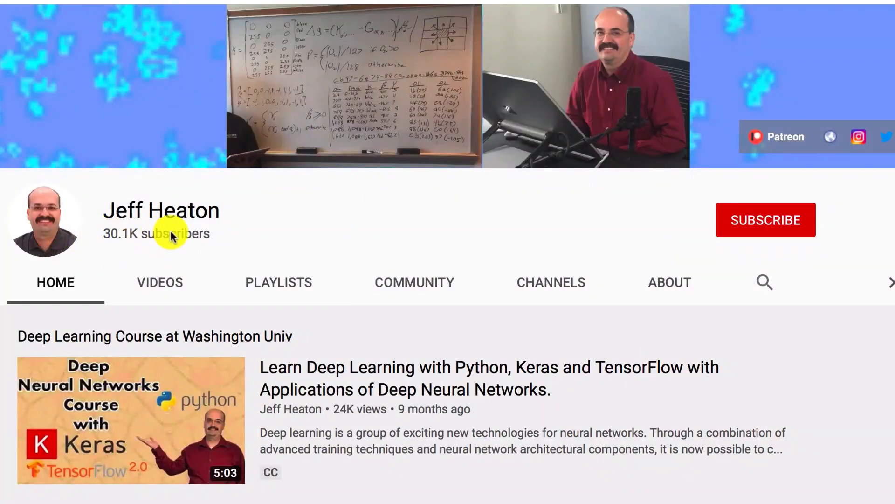
pyautogui.moveTo(471, 214)
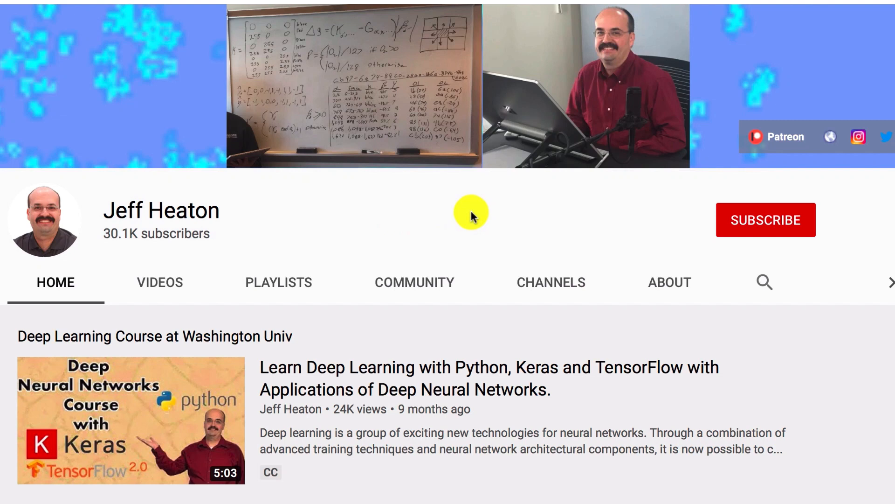
# Step: Scroll the Overview past the falling water tower to the Blender-simulated stable building example
pyautogui.click(765, 220)
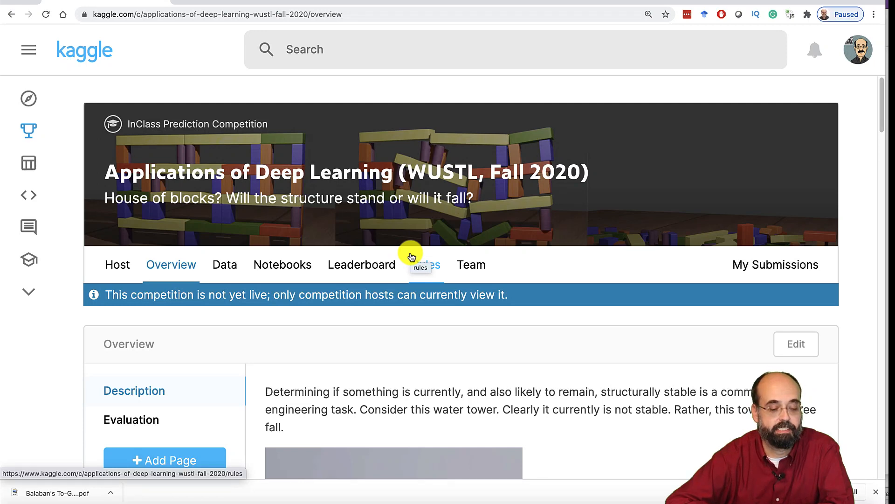
pyautogui.moveTo(185, 302)
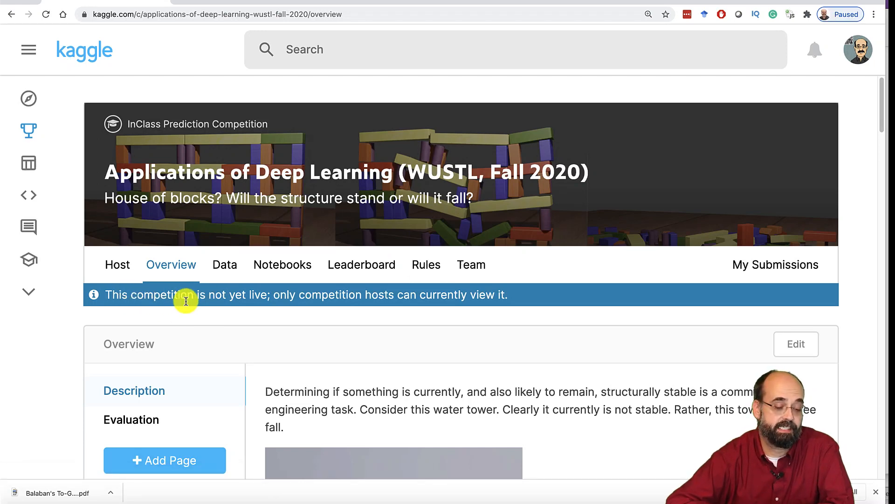
pyautogui.moveTo(416, 300)
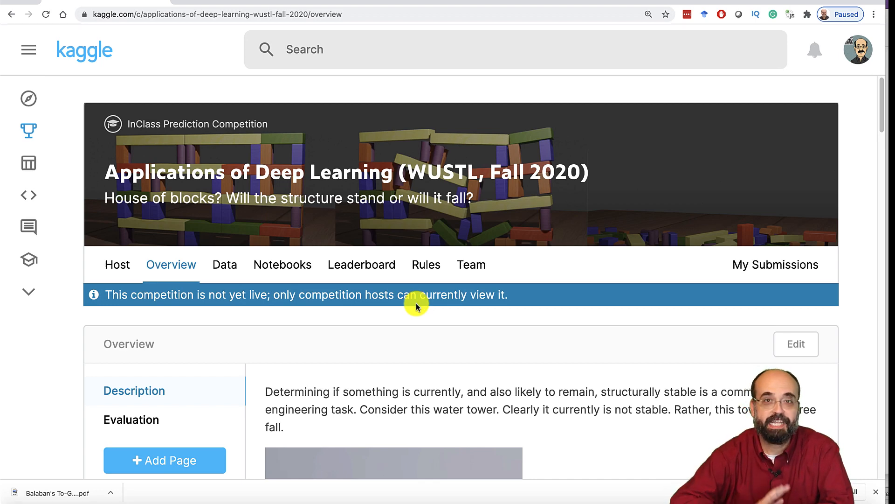
pyautogui.scroll(-3)
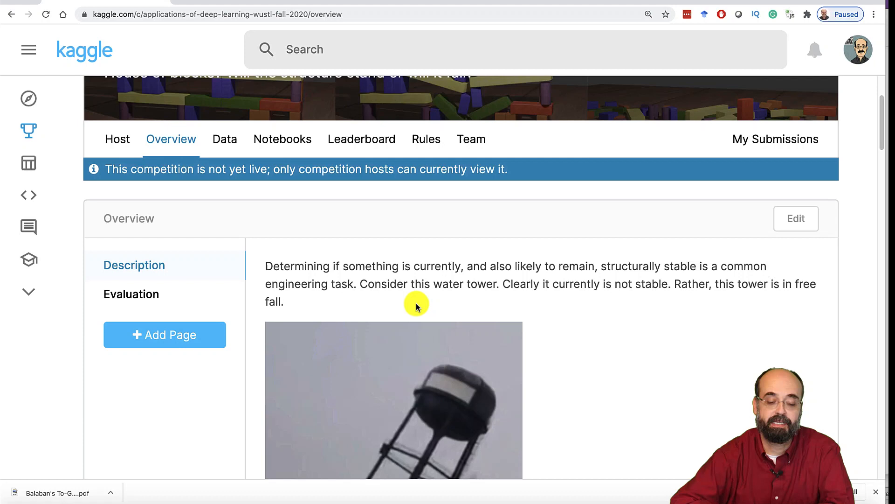
pyautogui.scroll(-3)
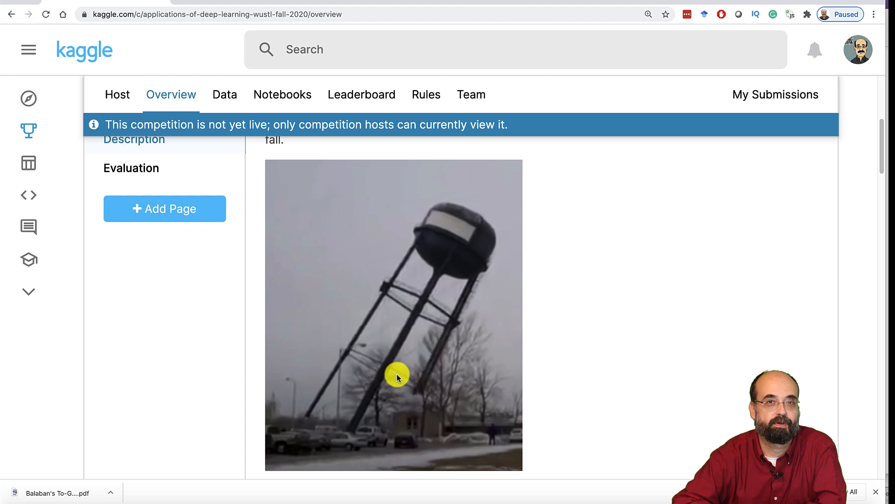
pyautogui.moveTo(402, 392)
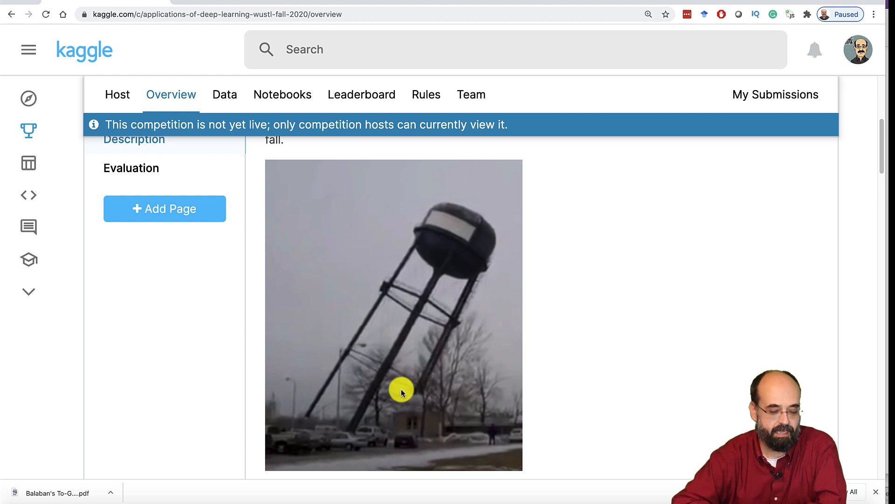
pyautogui.scroll(-3)
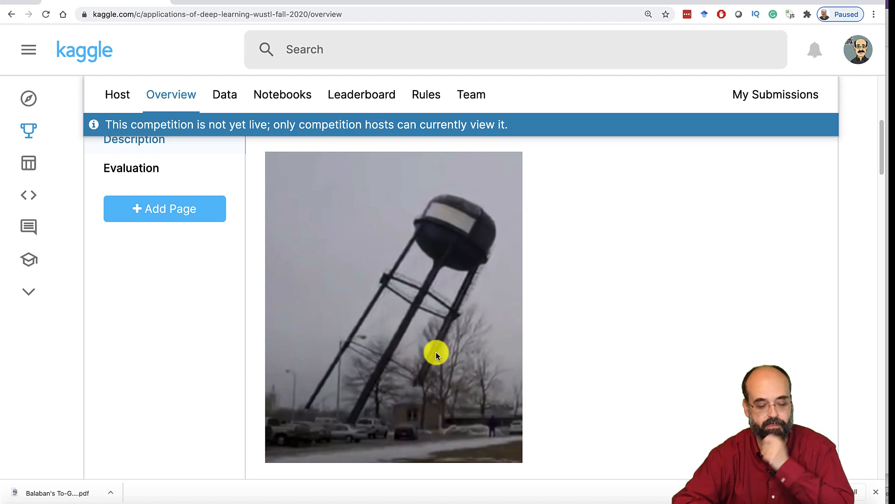
pyautogui.scroll(-3)
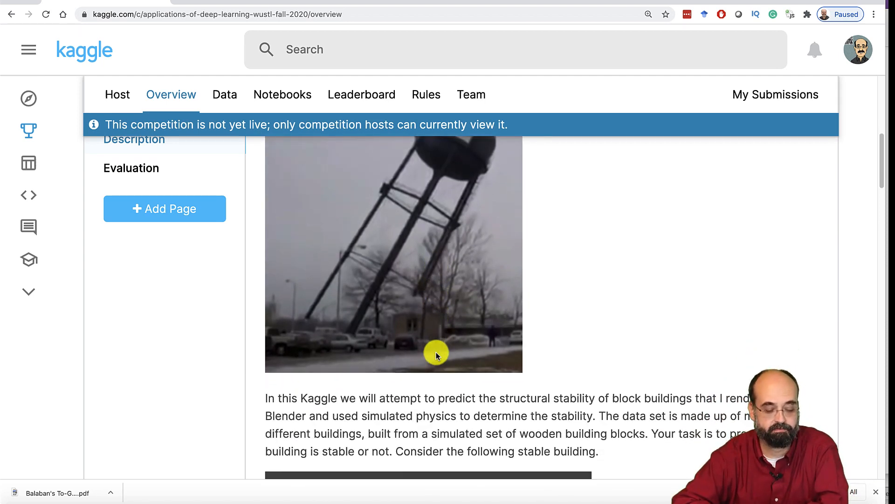
pyautogui.scroll(-3)
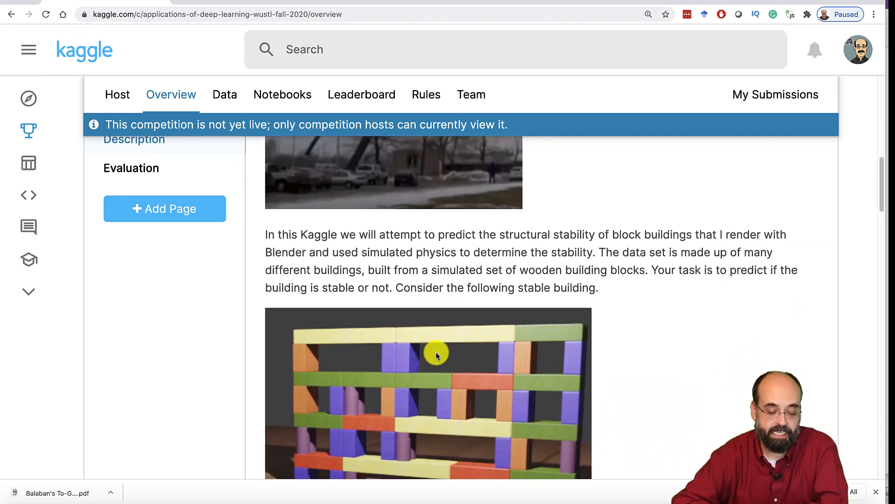
pyautogui.scroll(-3)
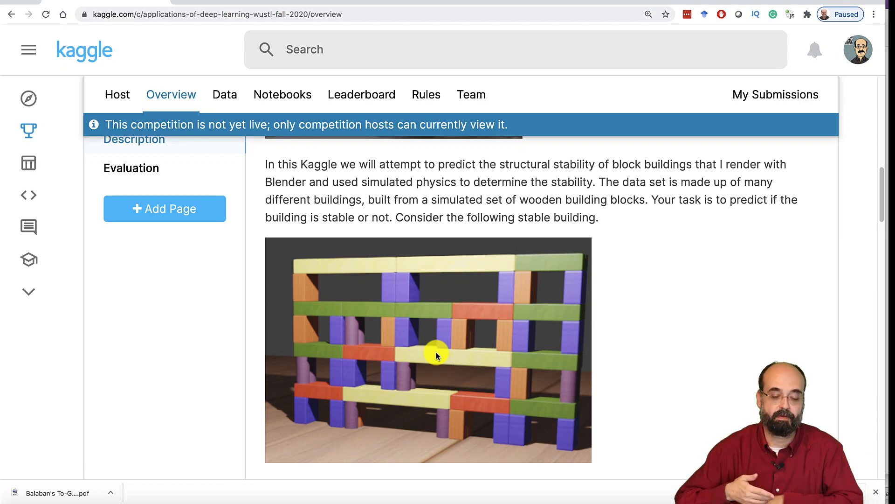
pyautogui.moveTo(305, 280)
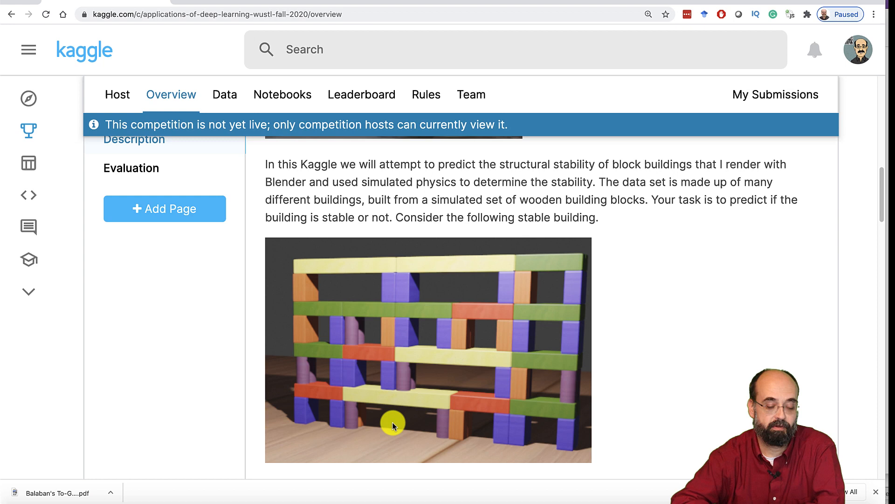
pyautogui.moveTo(503, 414)
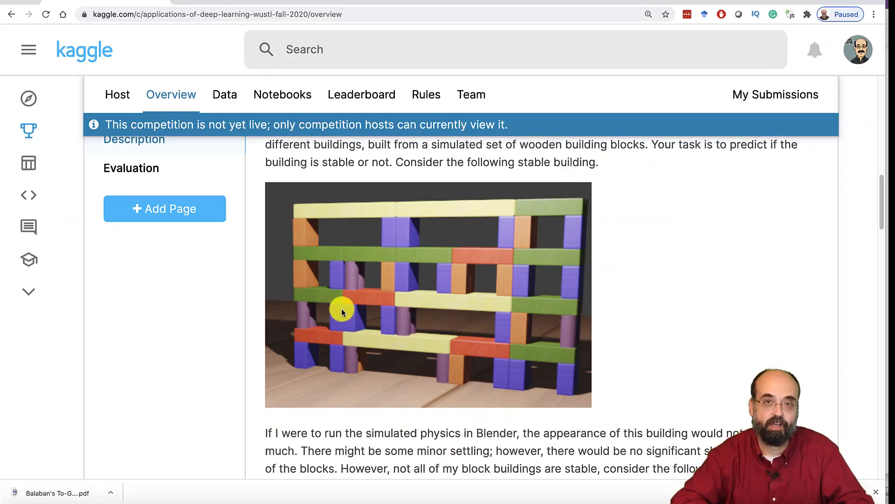
pyautogui.moveTo(336, 263)
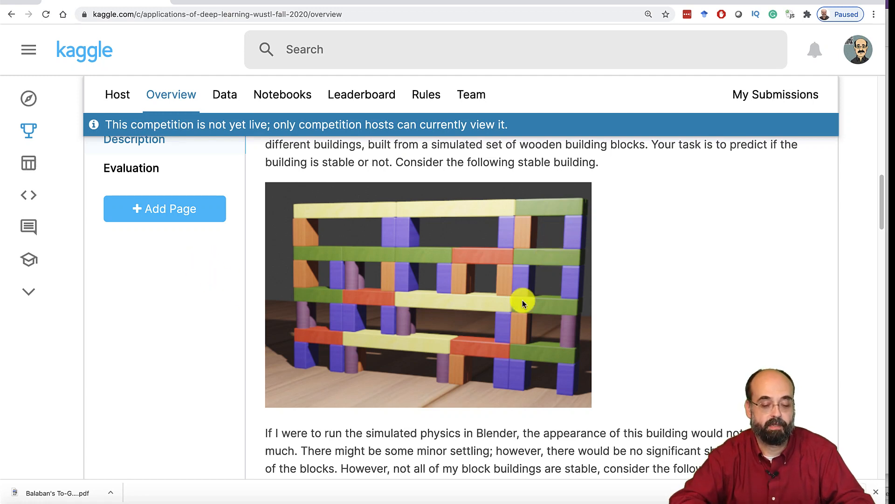
pyautogui.moveTo(365, 347)
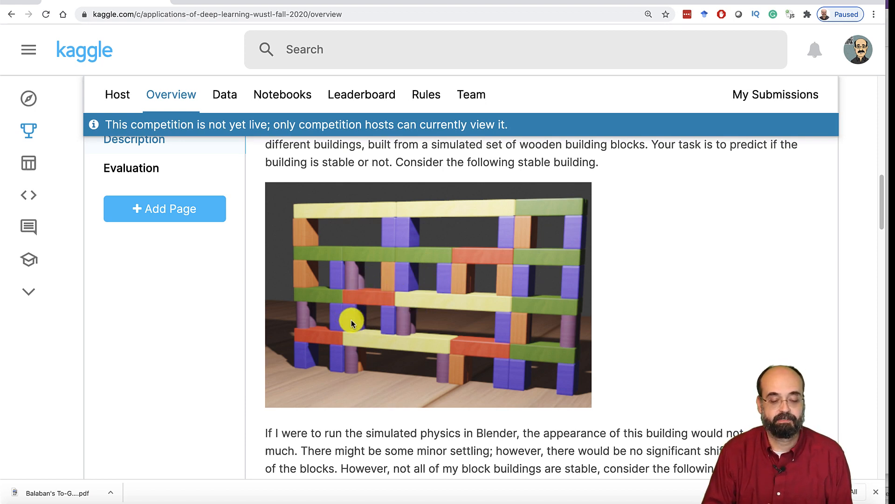
pyautogui.moveTo(369, 345)
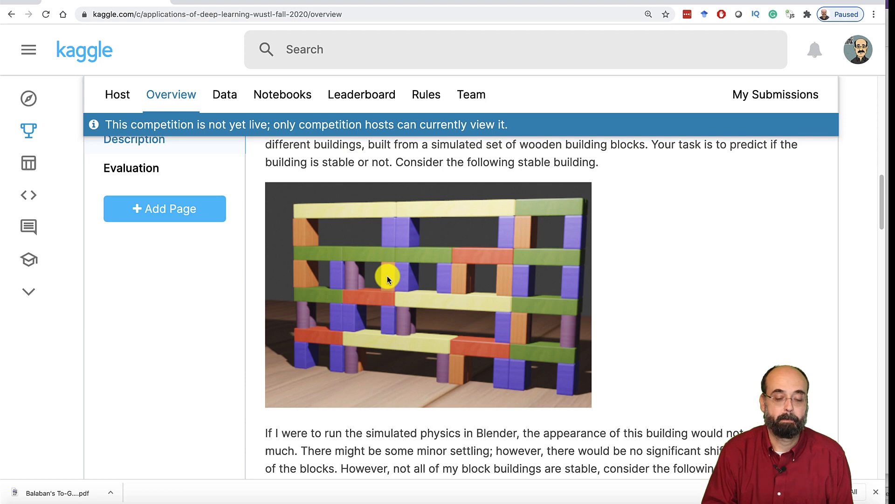
pyautogui.moveTo(389, 270)
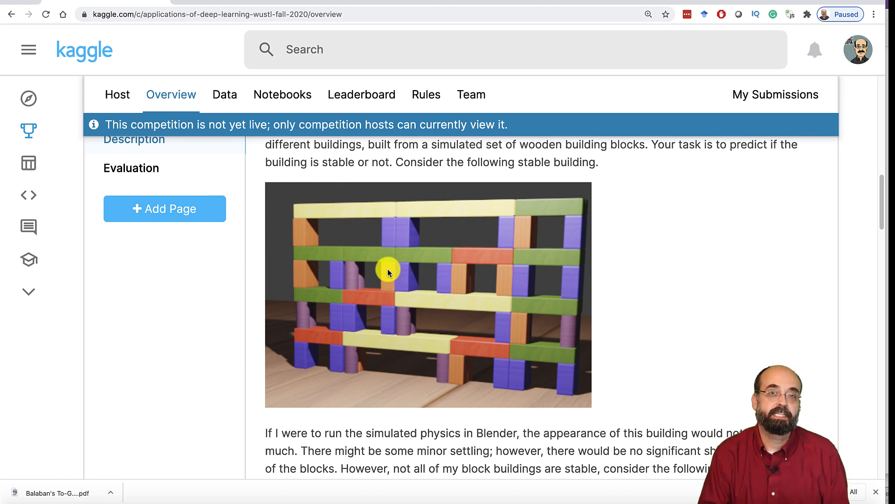
pyautogui.moveTo(386, 278)
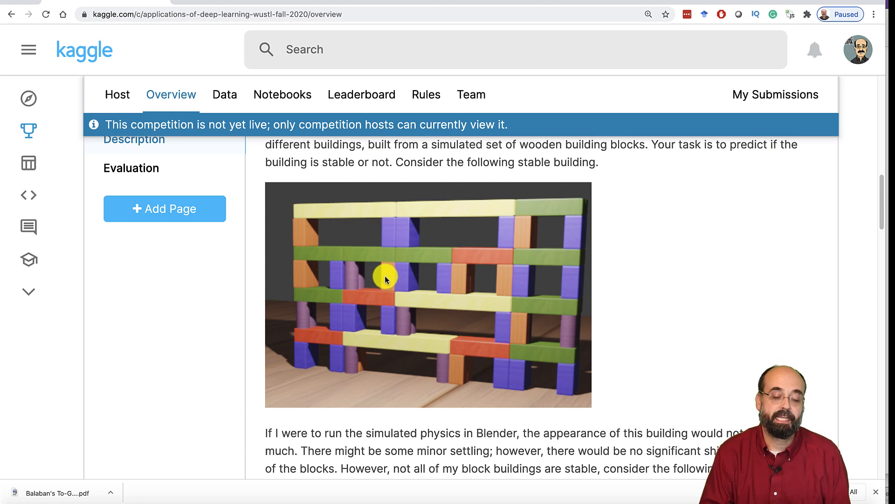
pyautogui.moveTo(313, 274)
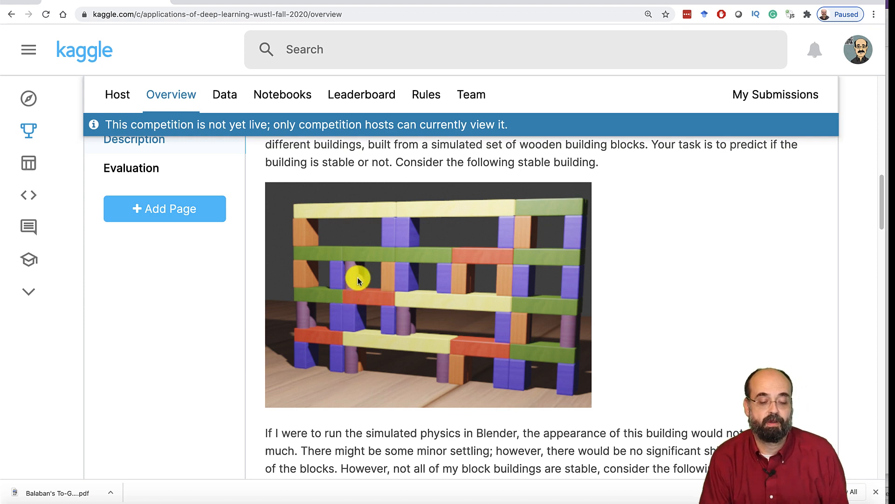
pyautogui.moveTo(387, 270)
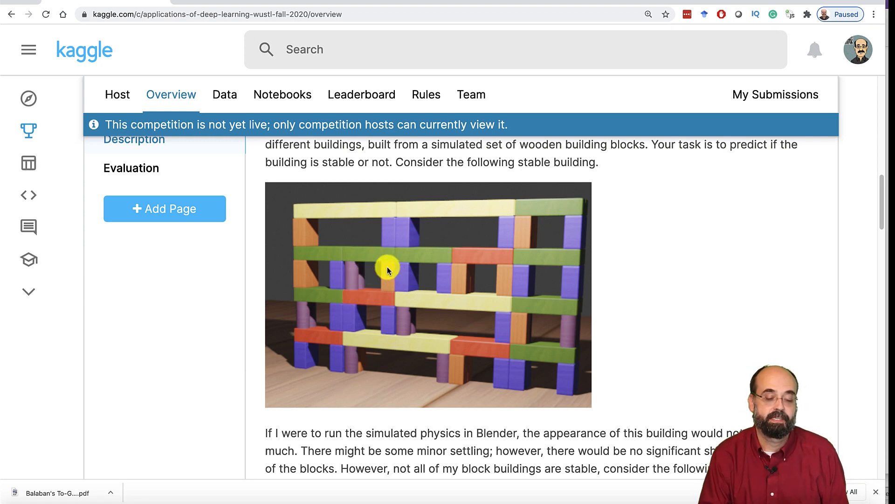
pyautogui.moveTo(387, 285)
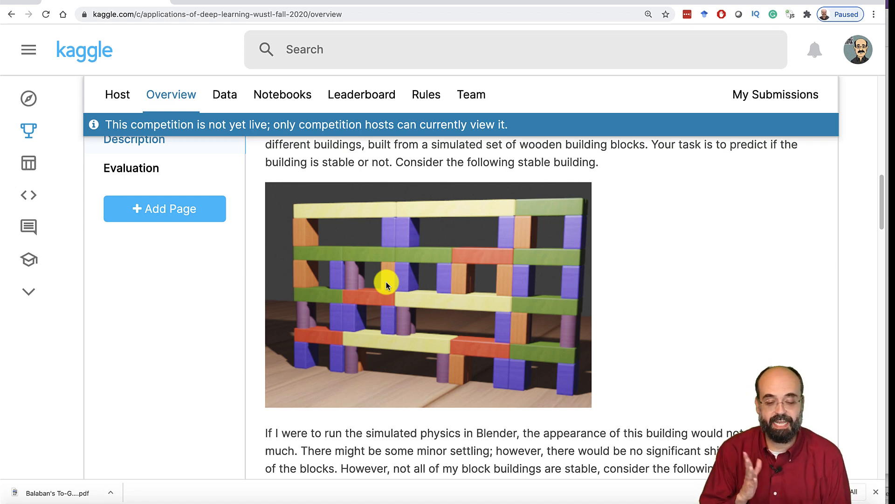
pyautogui.moveTo(608, 353)
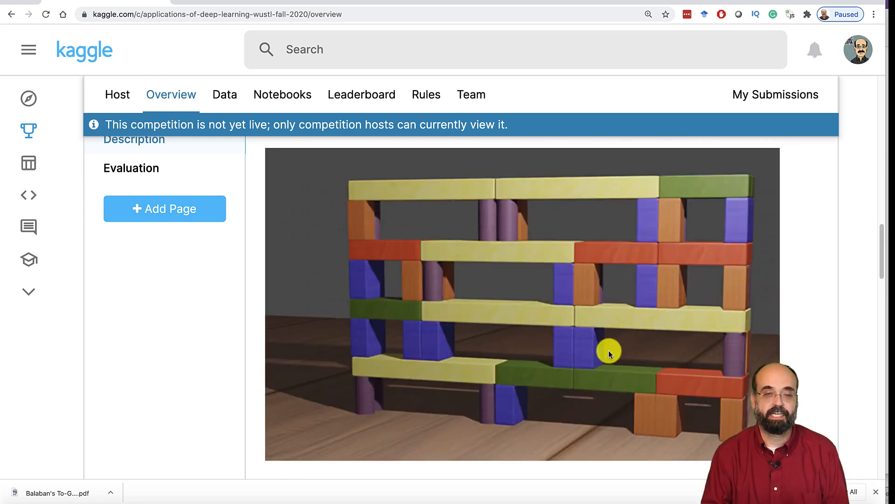
pyautogui.moveTo(559, 389)
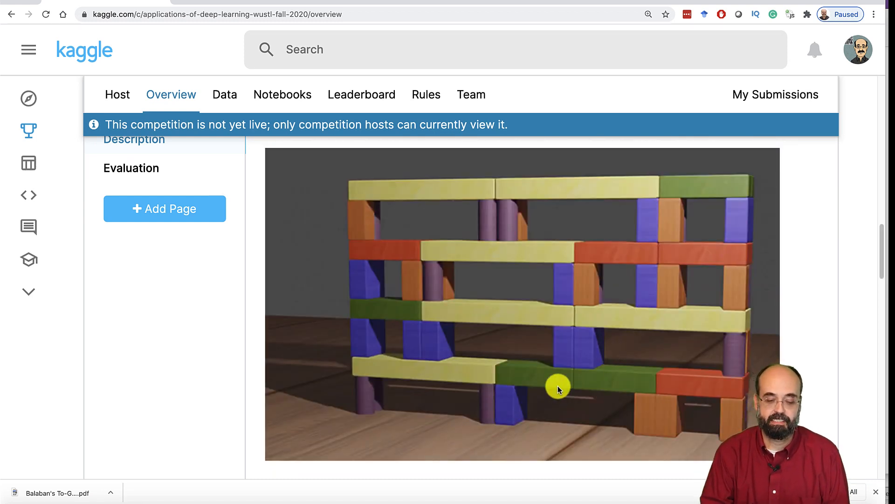
pyautogui.moveTo(575, 374)
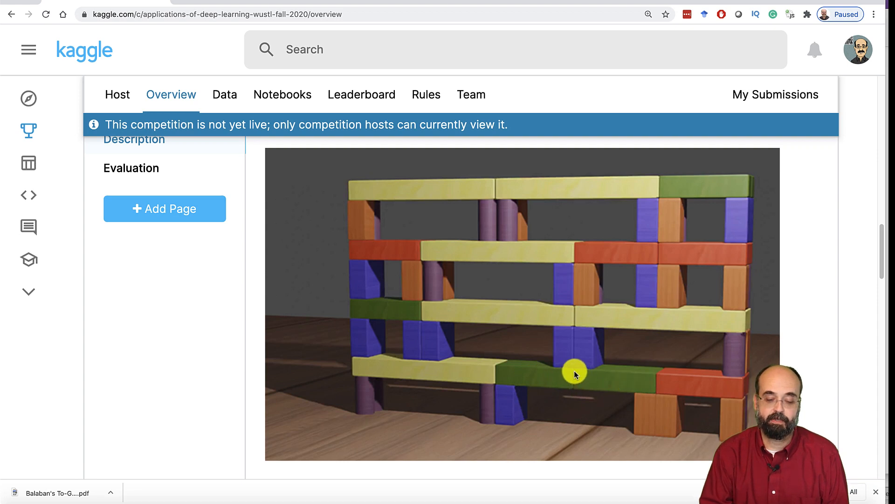
pyautogui.moveTo(575, 393)
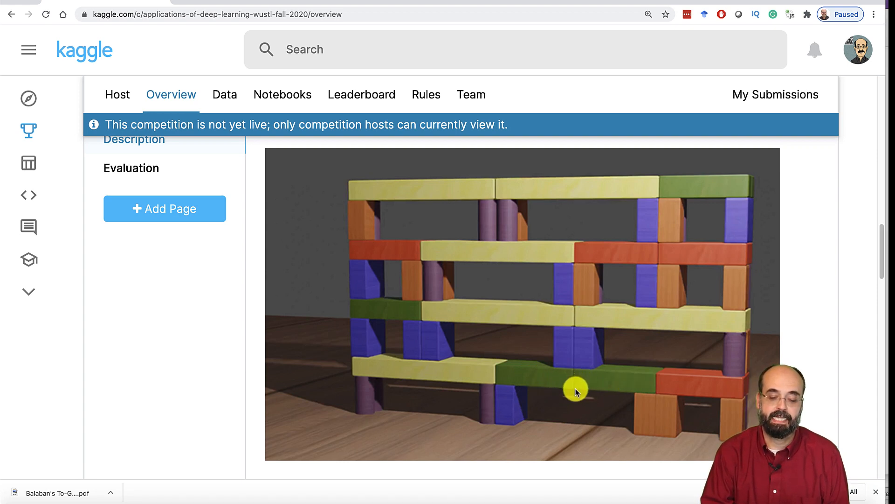
pyautogui.moveTo(541, 382)
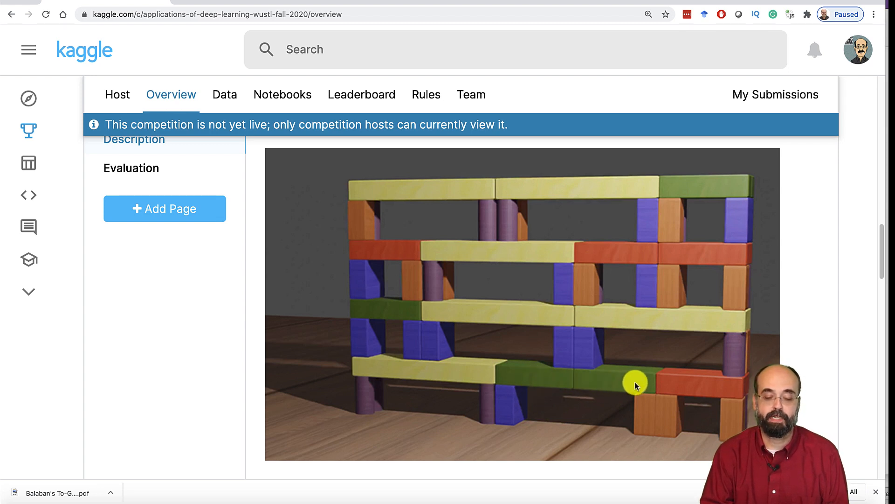
pyautogui.moveTo(467, 378)
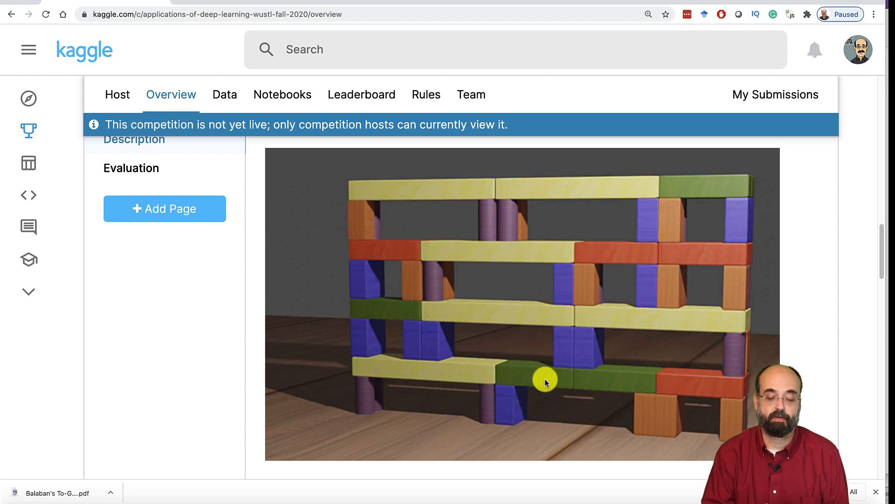
pyautogui.moveTo(608, 379)
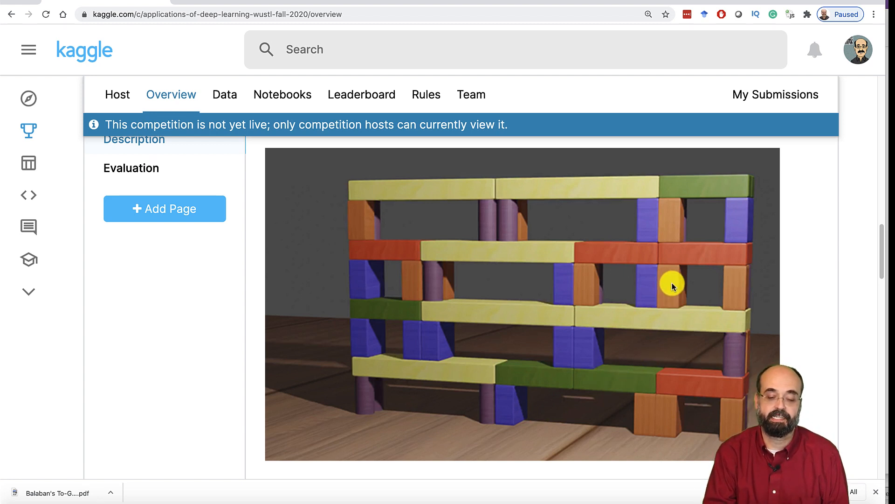
pyautogui.moveTo(502, 222)
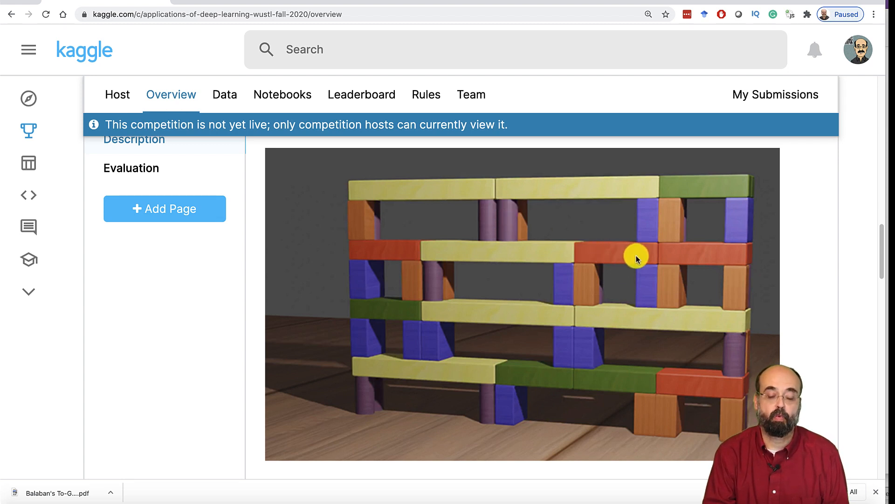
pyautogui.moveTo(617, 257)
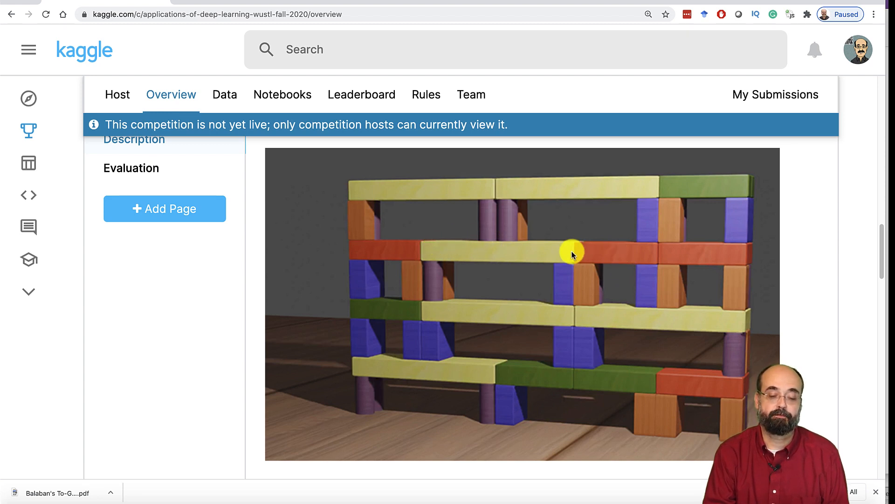
pyautogui.moveTo(628, 256)
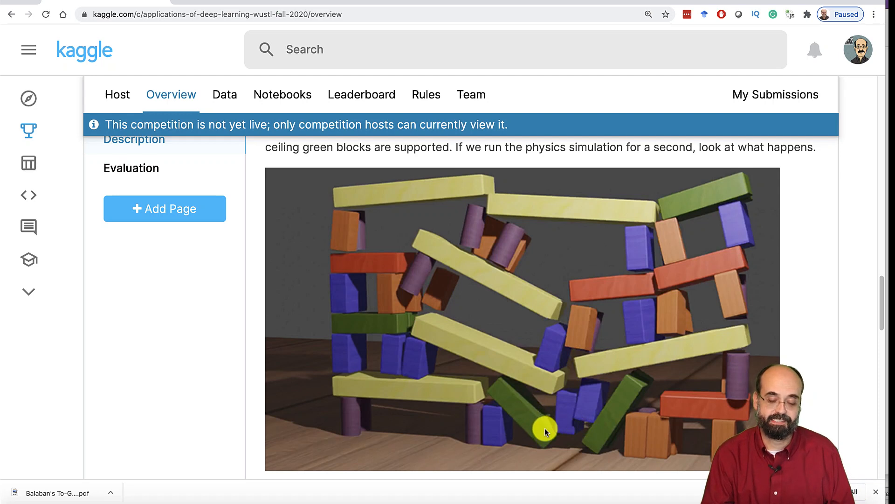
pyautogui.moveTo(611, 233)
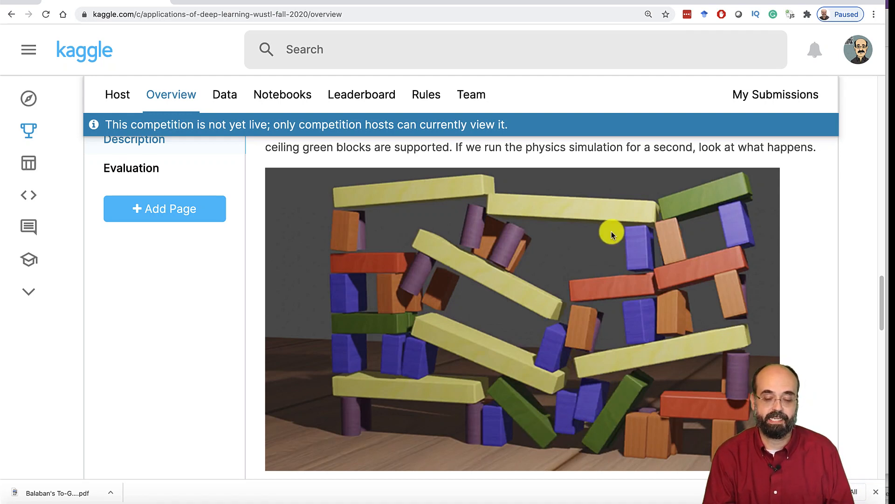
# Step: Scroll the Overview down to the collapsed tower image after simulation
pyautogui.scroll(-3)
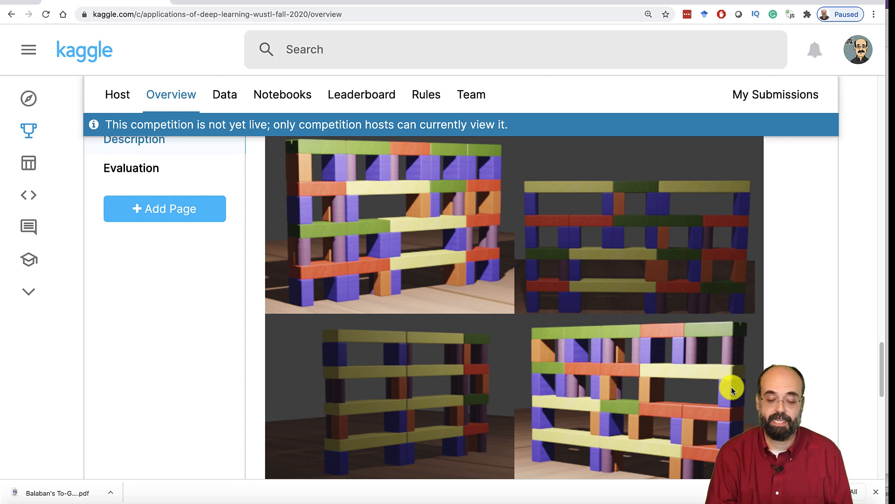
pyautogui.moveTo(674, 374)
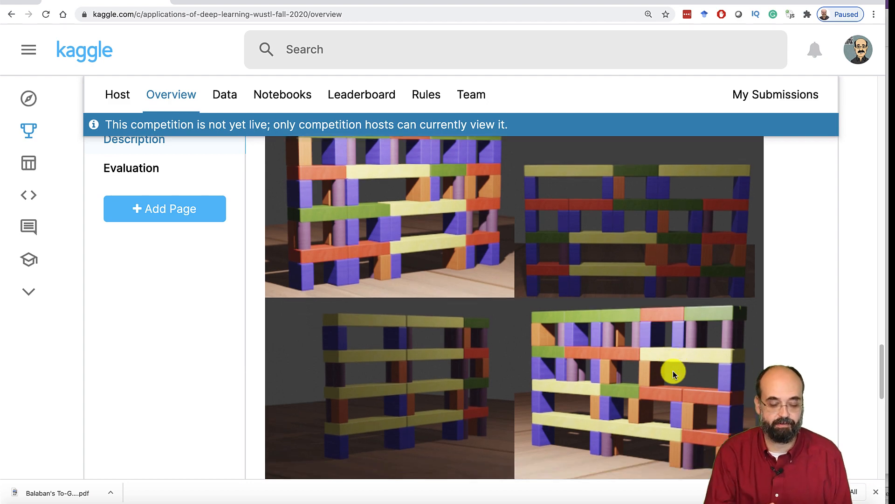
# Step: Look over the angle and lighting tower images, then open the competition's Data page
pyautogui.scroll(-3)
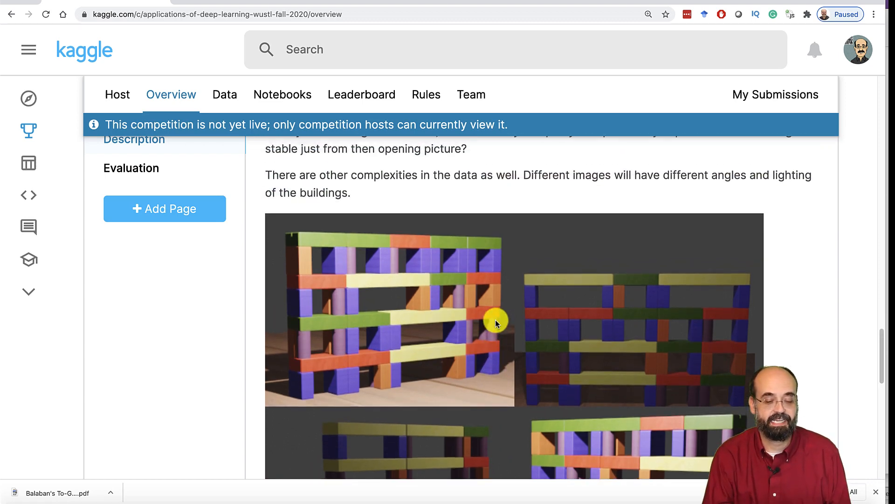
pyautogui.click(224, 94)
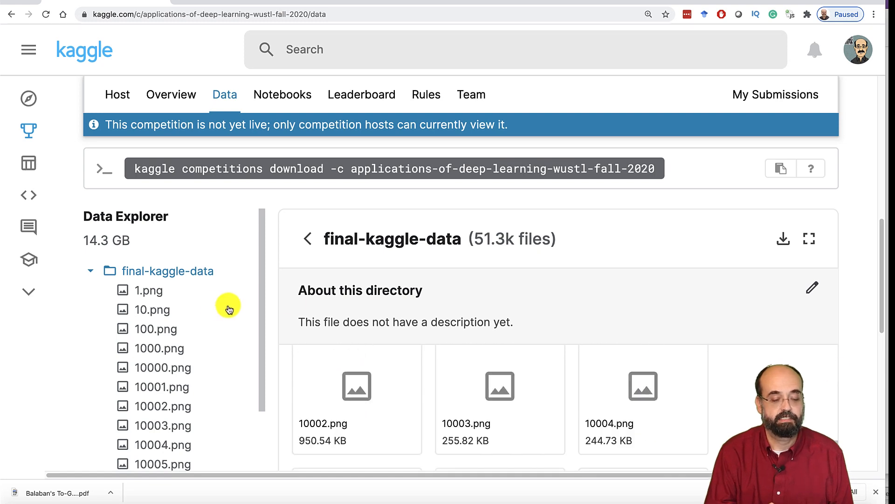
pyautogui.moveTo(204, 333)
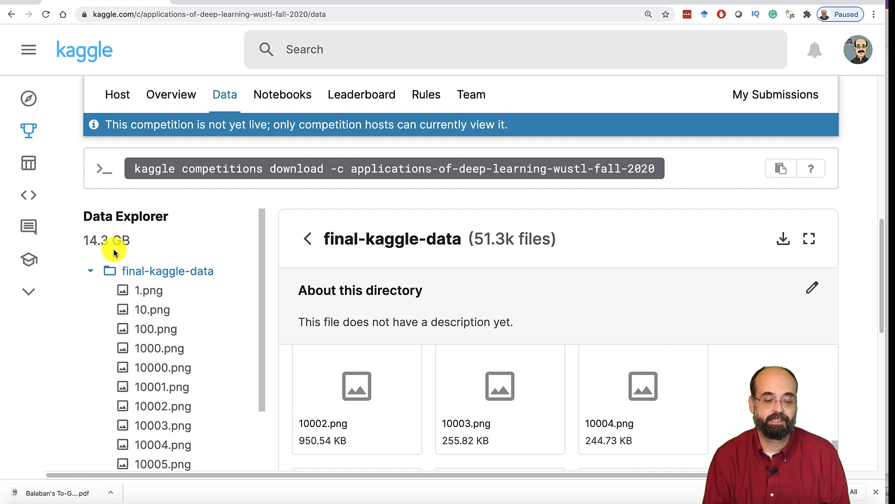
pyautogui.moveTo(121, 258)
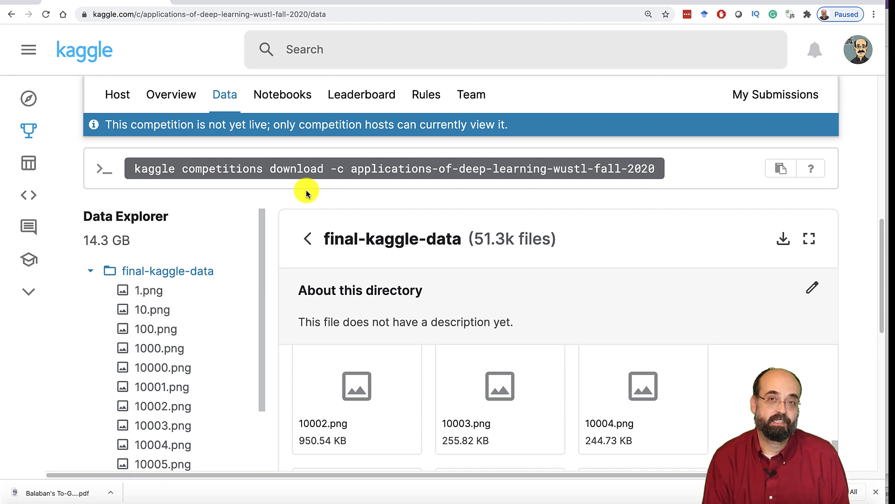
pyautogui.moveTo(125, 258)
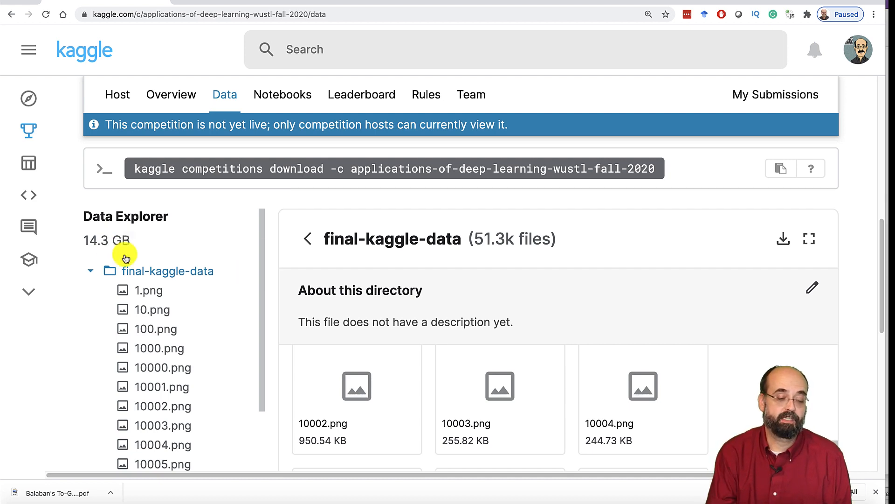
pyautogui.moveTo(188, 289)
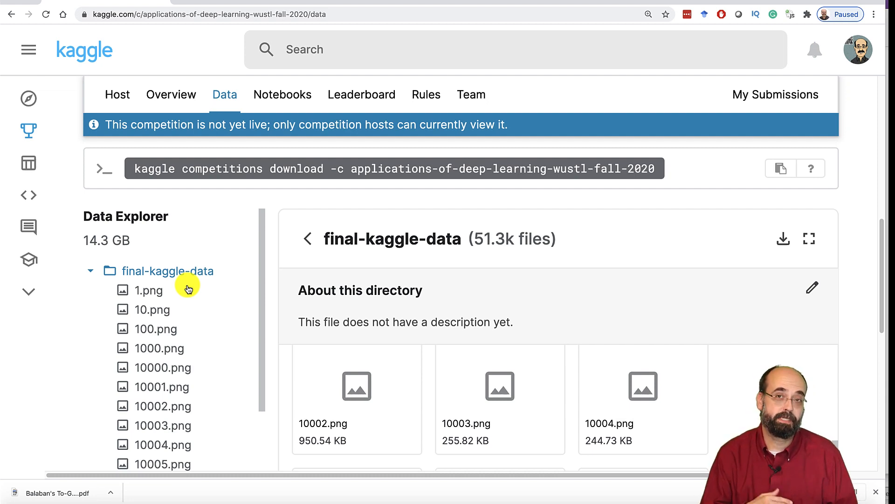
# Step: Find 1000.png in the final-kaggle-data file grid and open it, triggering the rules prompt
pyautogui.scroll(-3)
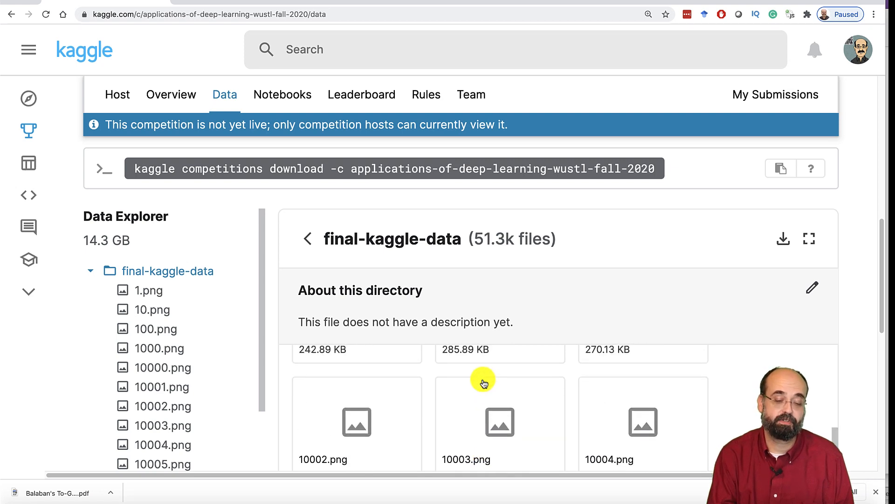
pyautogui.scroll(-3)
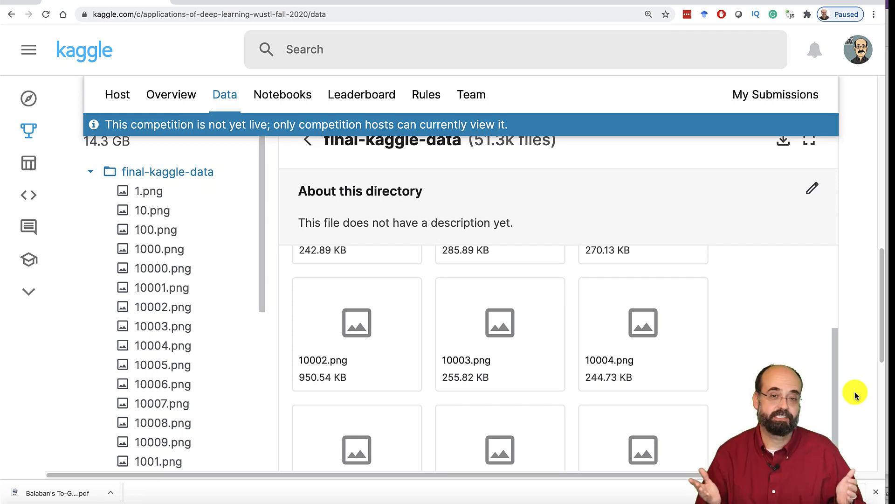
pyautogui.moveTo(714, 333)
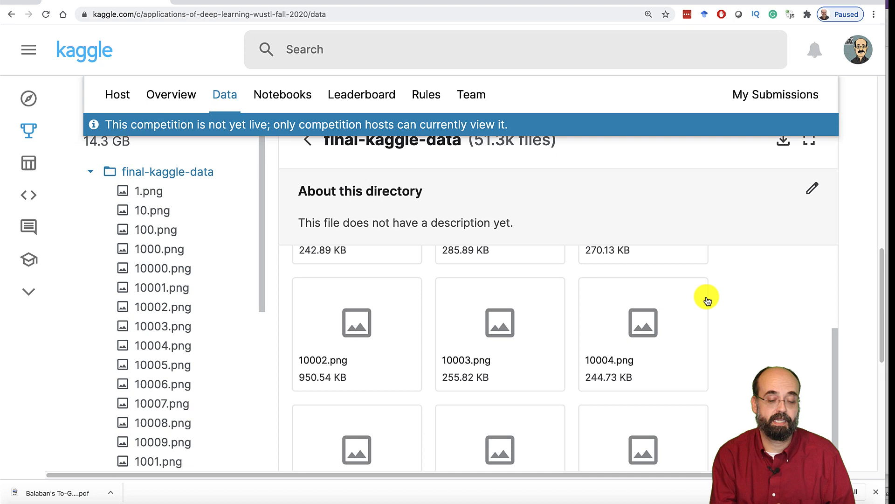
pyautogui.scroll(3)
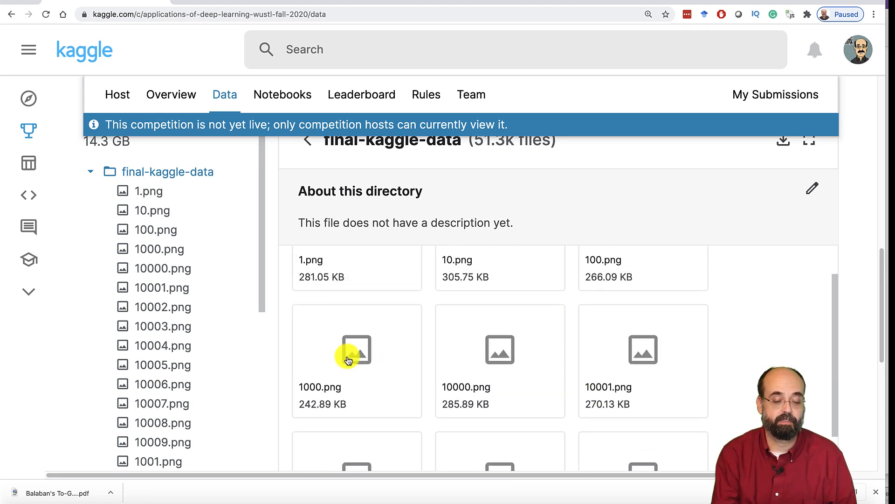
pyautogui.click(356, 350)
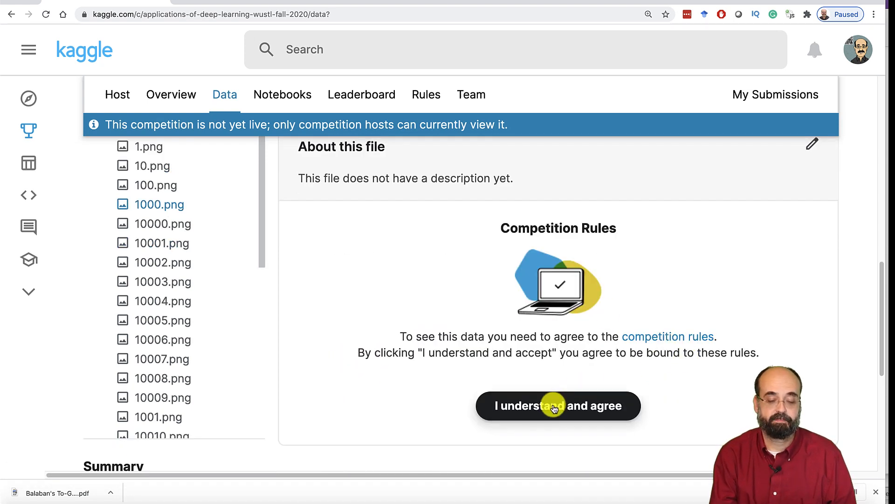
pyautogui.click(558, 406)
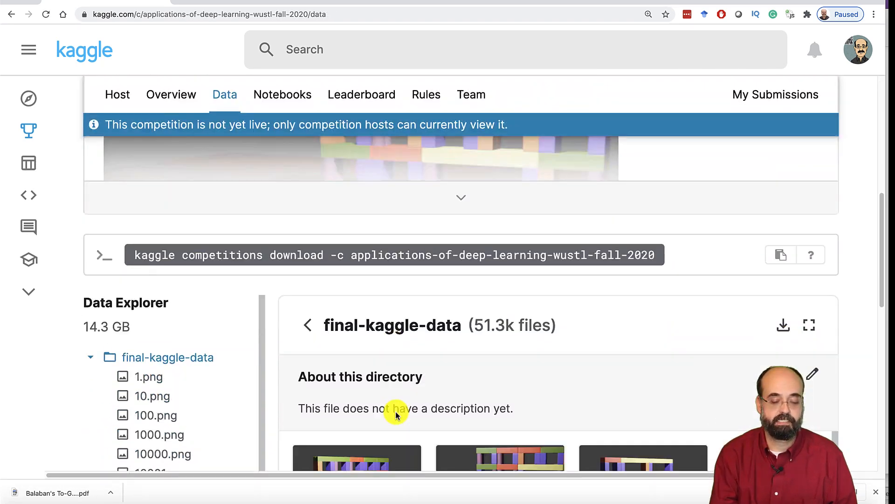
pyautogui.scroll(-3)
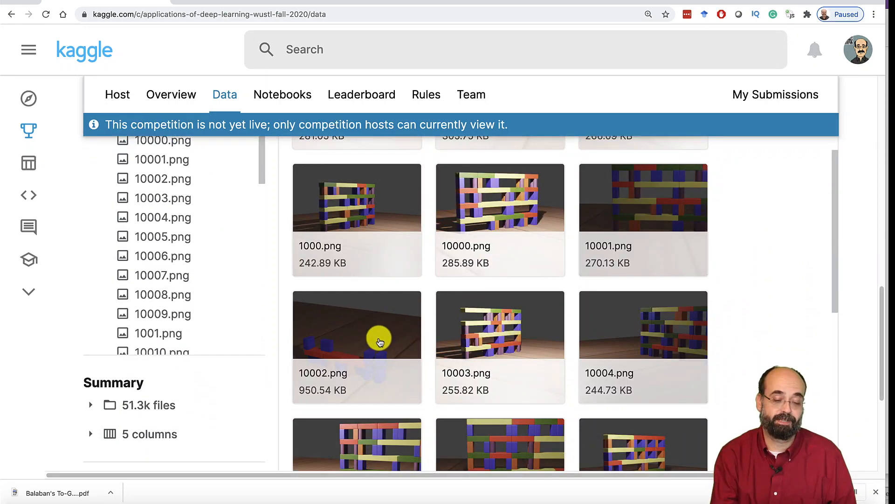
pyautogui.moveTo(840, 318)
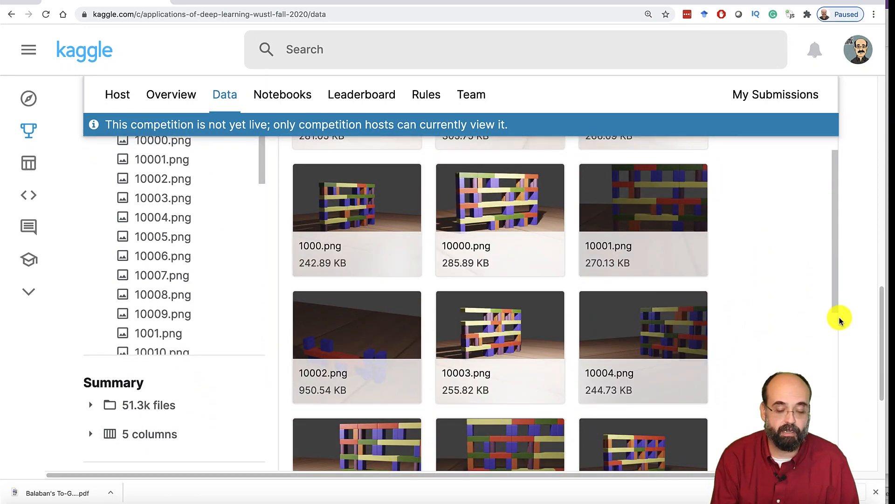
pyautogui.scroll(-3)
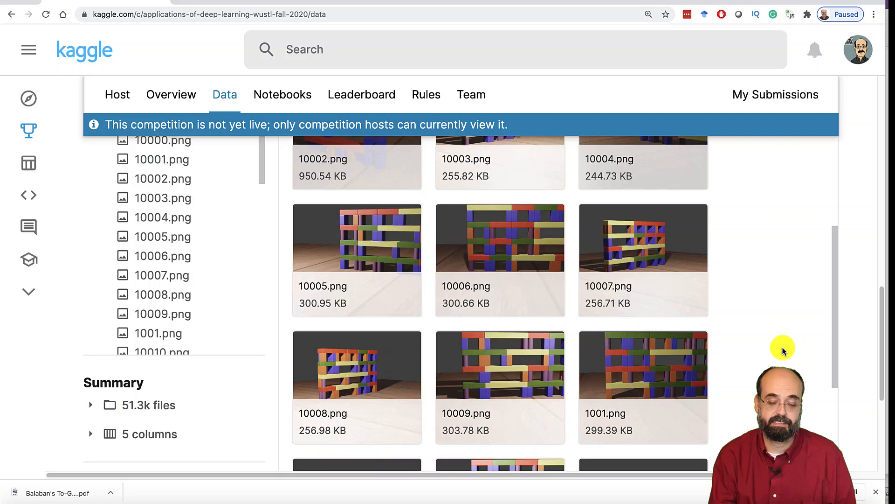
pyautogui.scroll(-3)
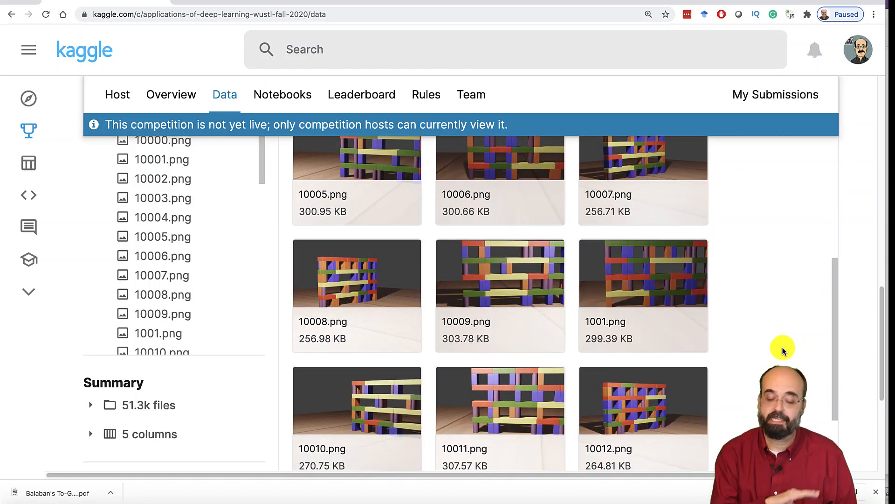
pyautogui.scroll(-3)
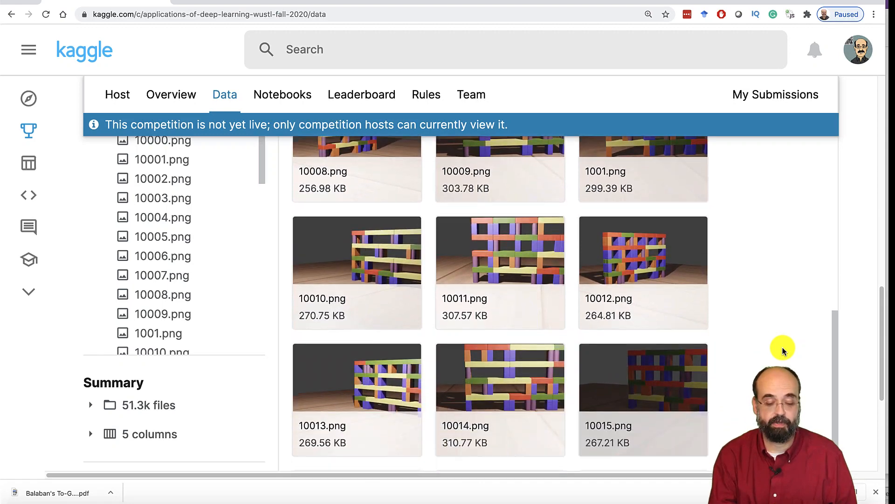
pyautogui.scroll(-3)
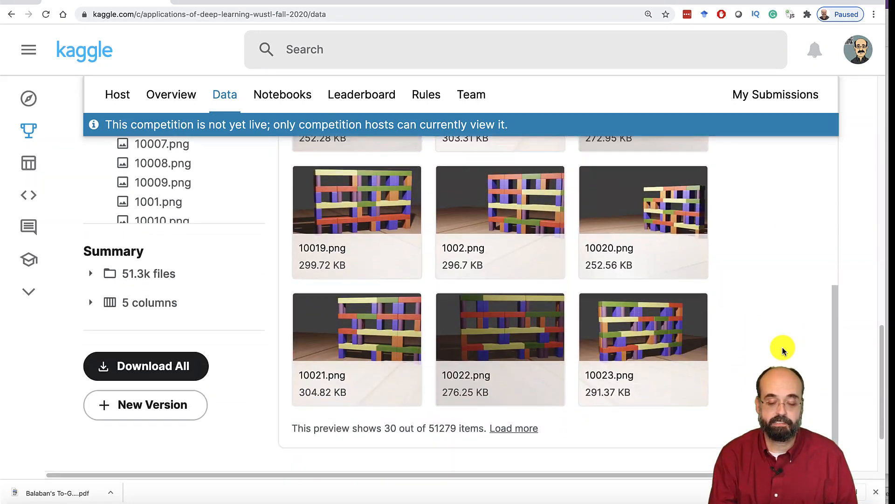
pyautogui.scroll(-3)
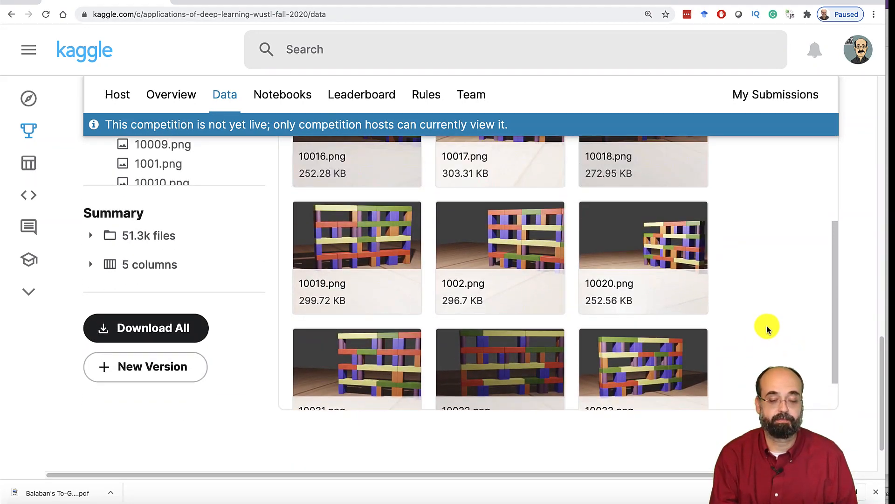
pyautogui.scroll(-3)
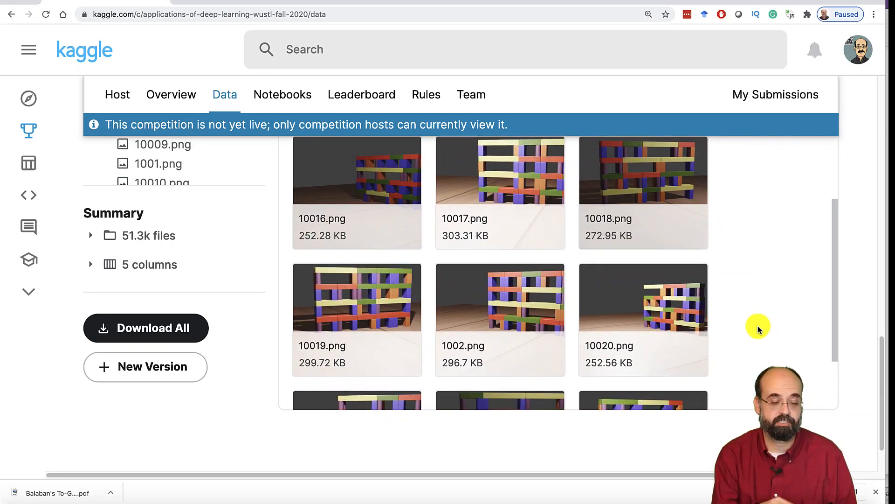
pyautogui.moveTo(264, 251)
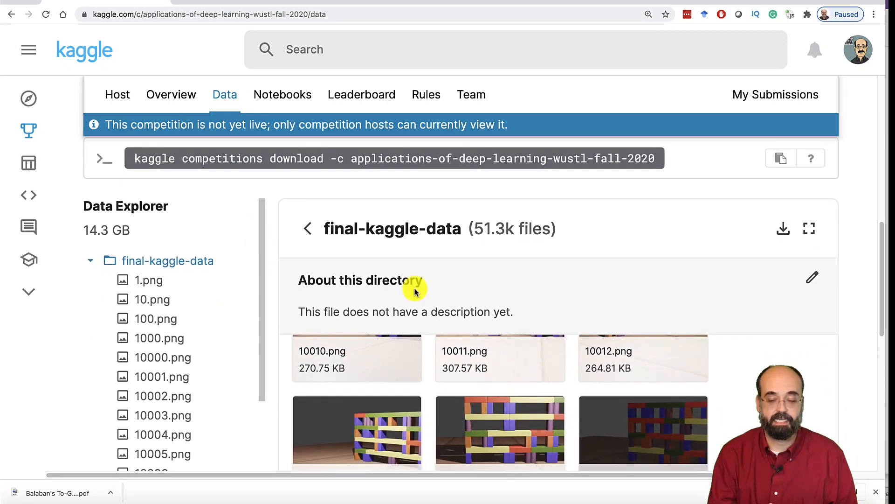
pyautogui.moveTo(631, 337)
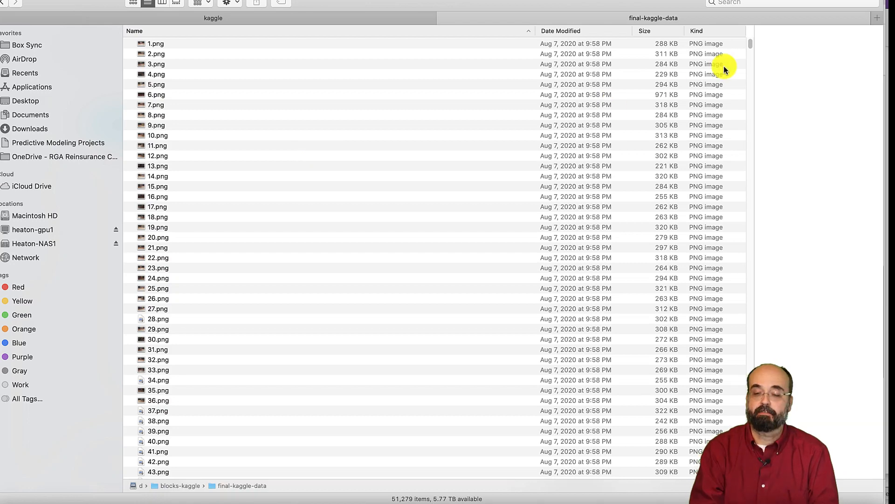
# Step: Scroll the final-kaggle-data Finder list down to files numbered around 40560–40602
pyautogui.scroll(-3)
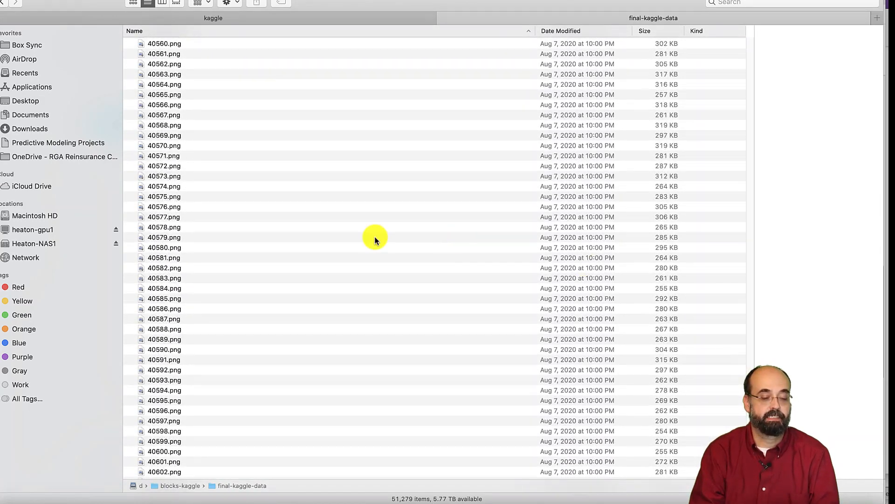
pyautogui.moveTo(250, 191)
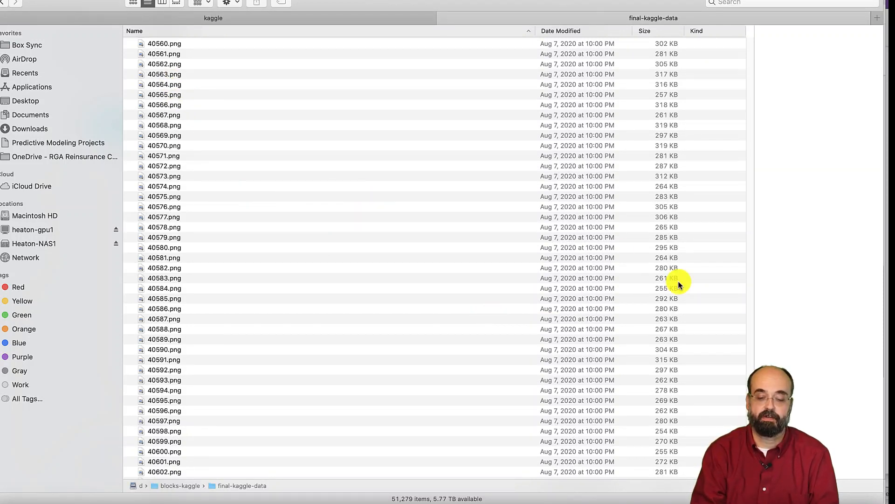
pyautogui.moveTo(671, 101)
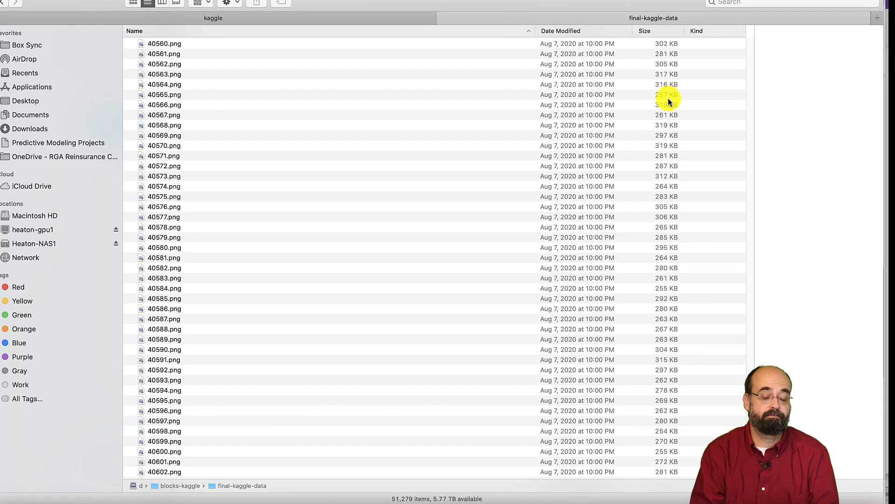
pyautogui.moveTo(667, 121)
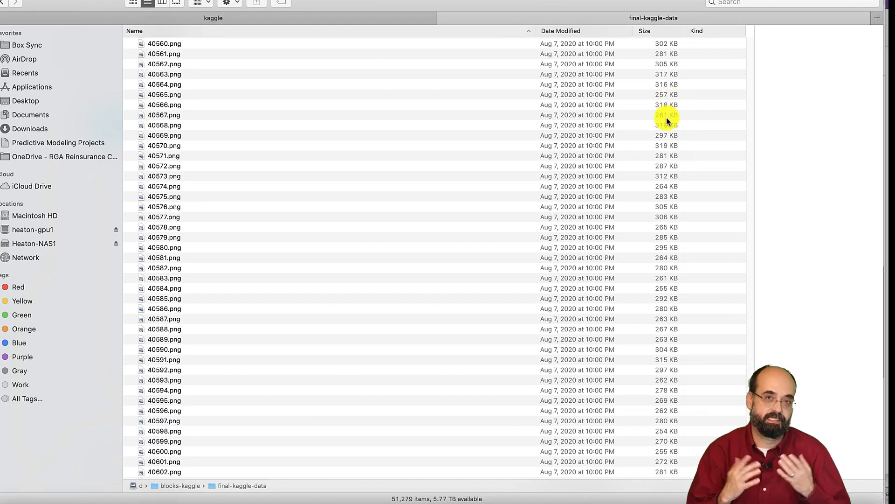
pyautogui.moveTo(156, 243)
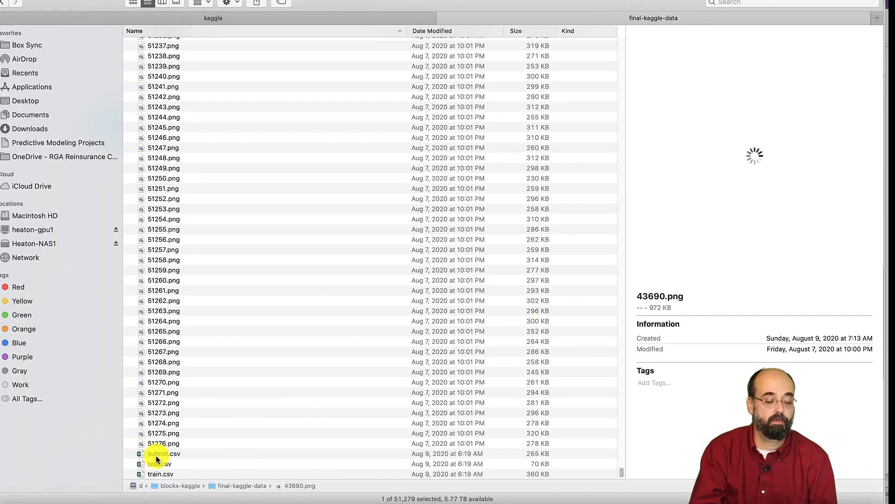
# Step: Select submit.csv and test.csv, then open train.csv in Excel
pyautogui.click(163, 453)
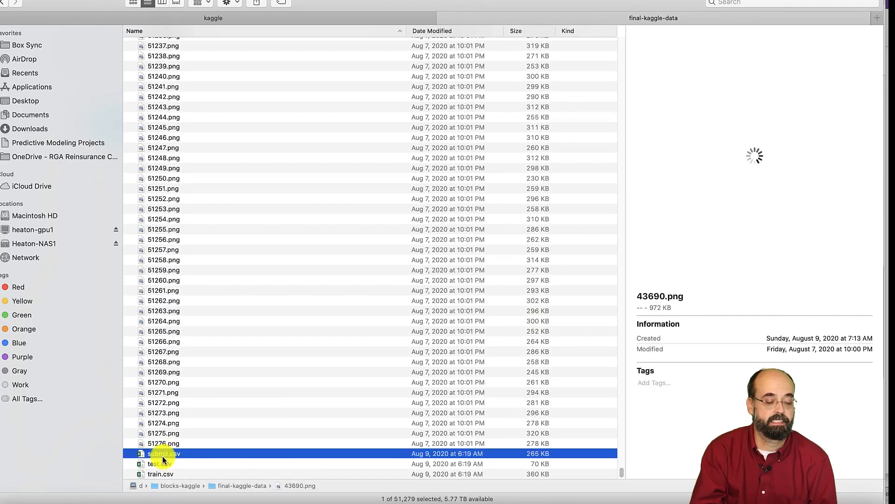
pyautogui.moveTo(245, 463)
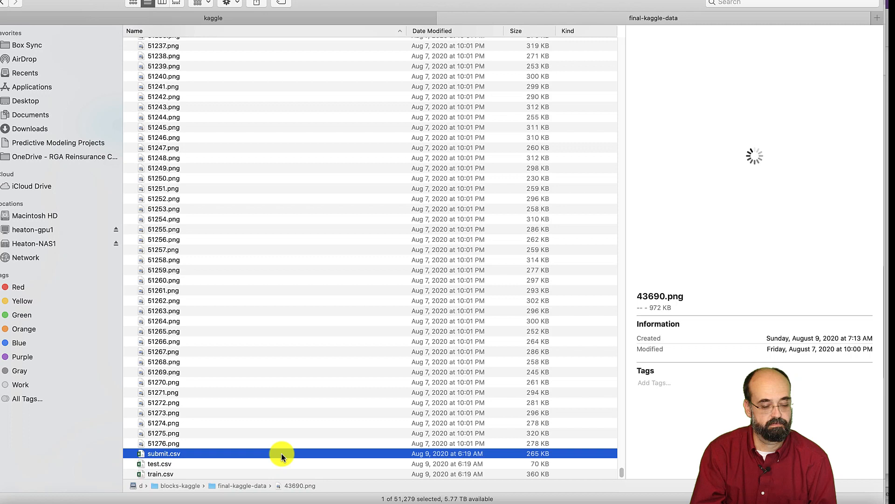
pyautogui.click(160, 464)
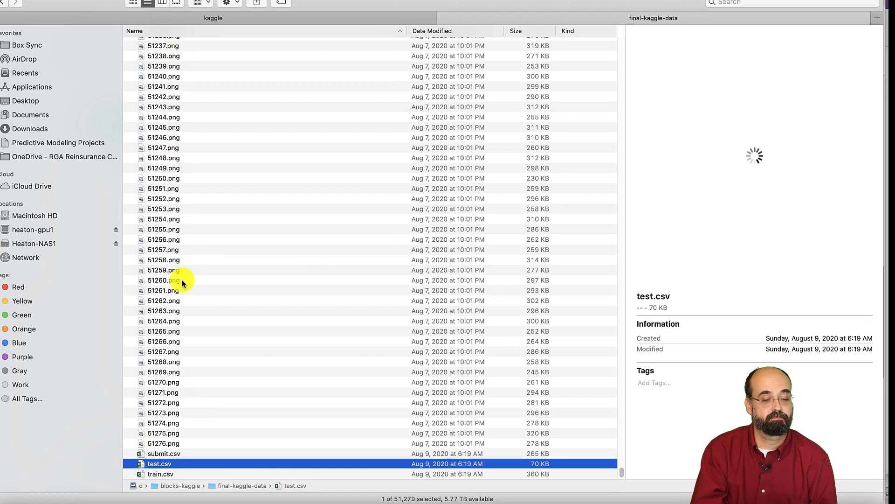
pyautogui.moveTo(165, 437)
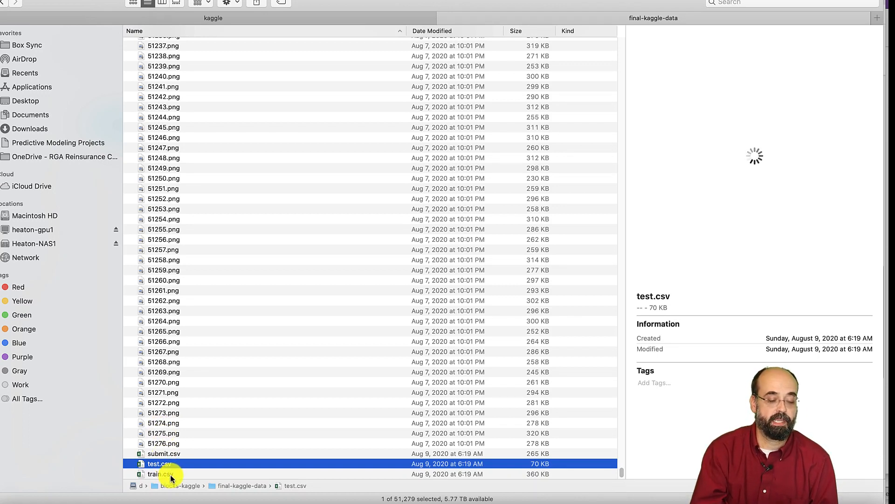
pyautogui.click(160, 473)
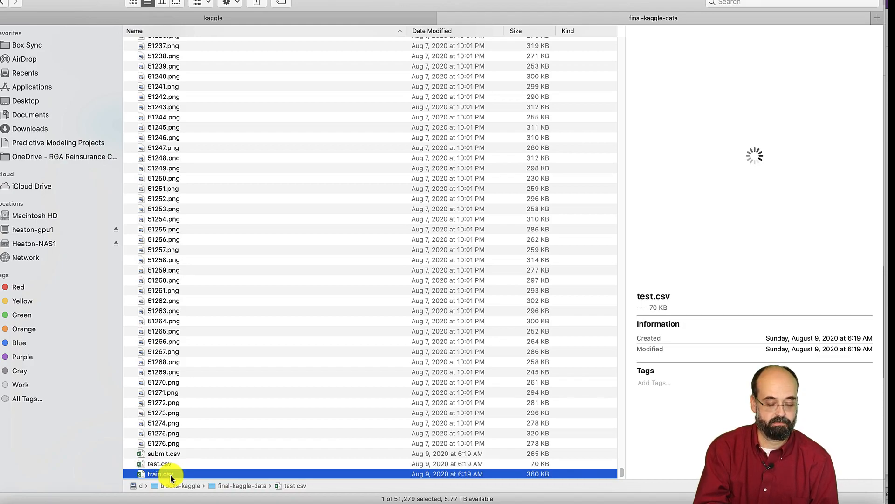
pyautogui.doubleClick(157, 474)
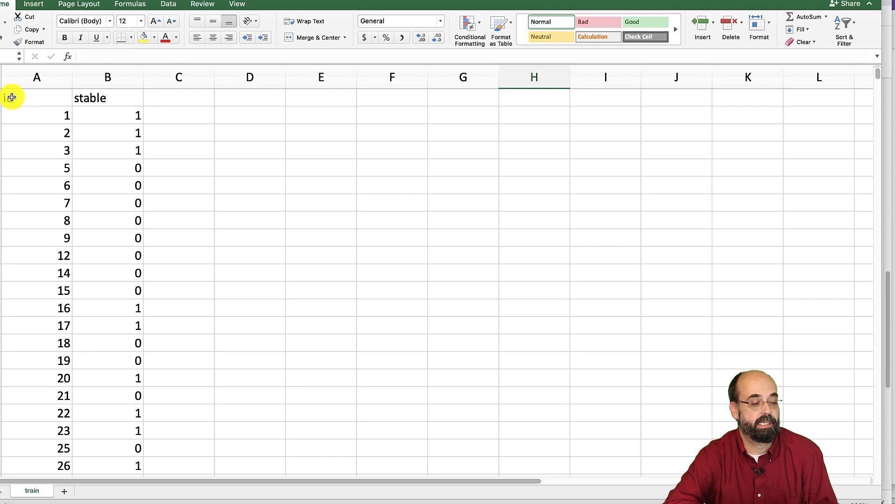
# Step: Inspect train.csv's id and stable 0/1 values, then open test.csv as well
pyautogui.write('id')
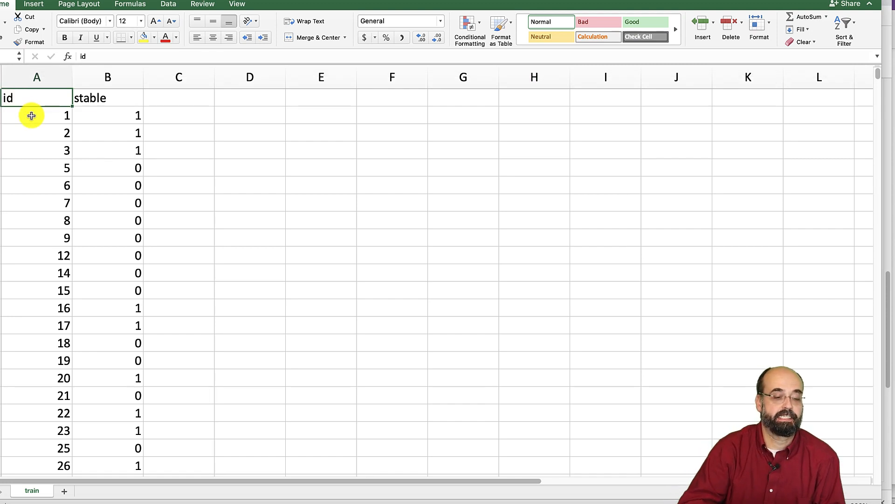
pyautogui.click(108, 114)
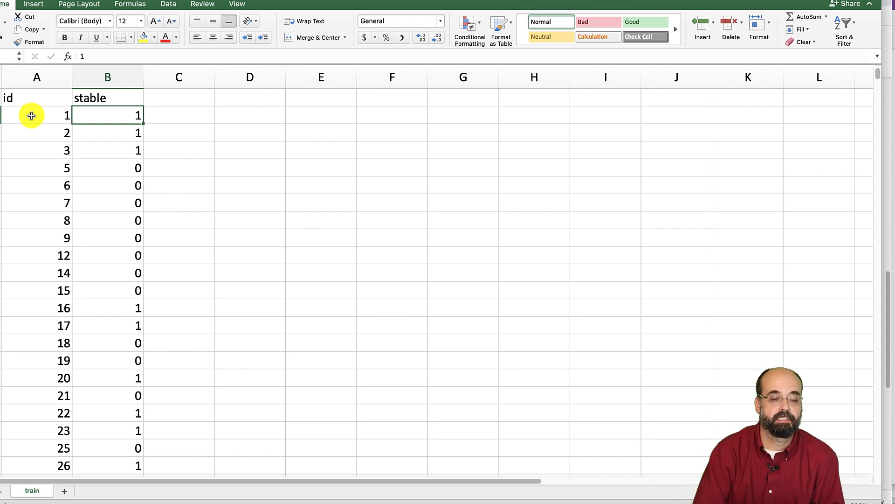
pyautogui.click(37, 115)
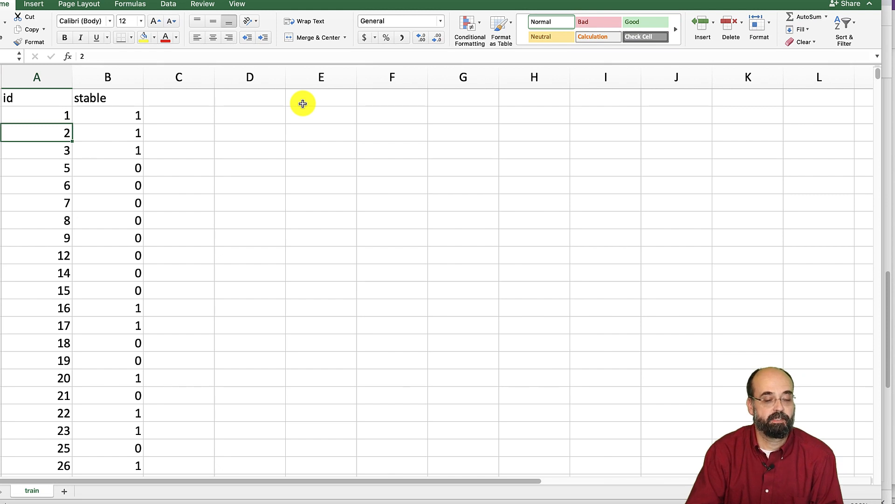
pyautogui.click(36, 167)
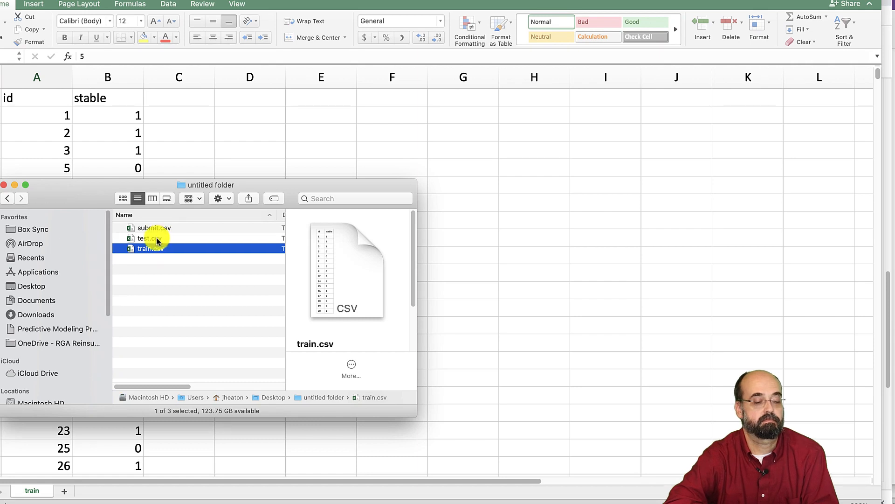
pyautogui.doubleClick(149, 237)
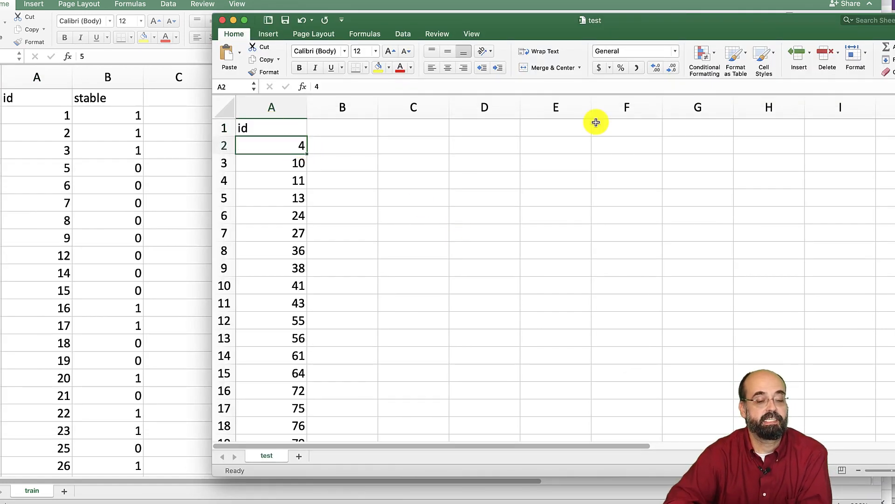
# Step: Inspect test.csv's id values like 10 and select the empty column B
pyautogui.click(272, 162)
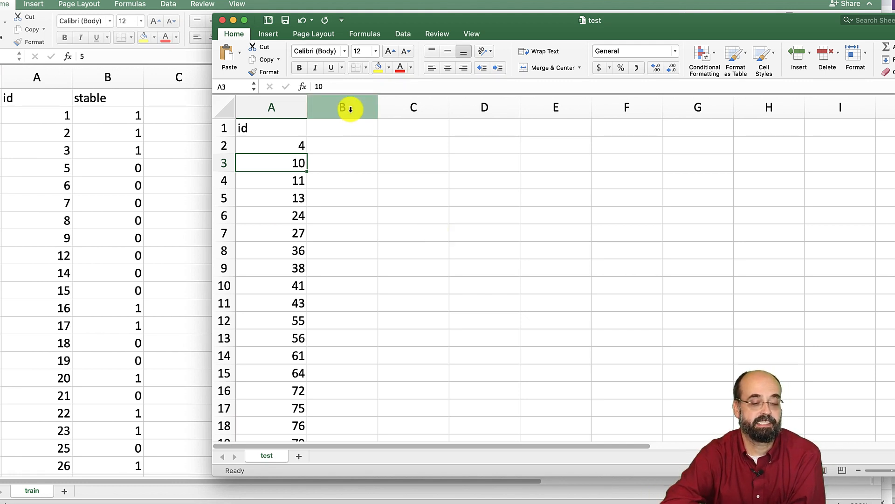
pyautogui.click(342, 107)
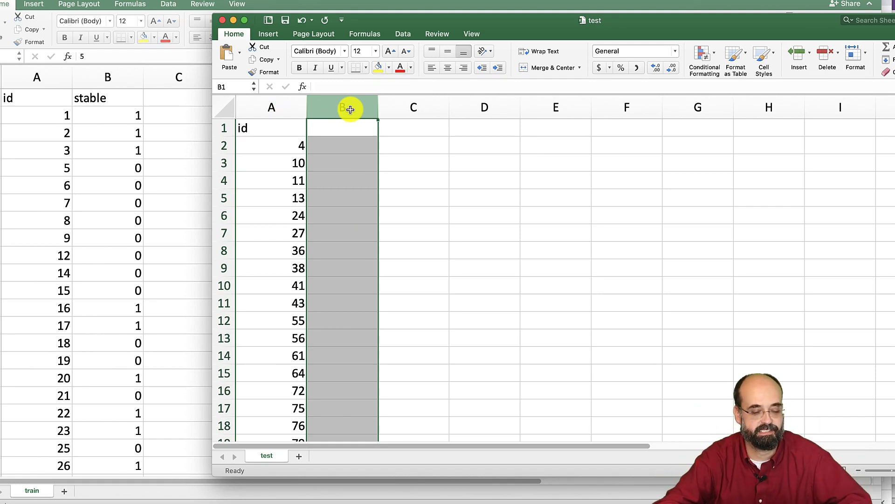
pyautogui.moveTo(102, 352)
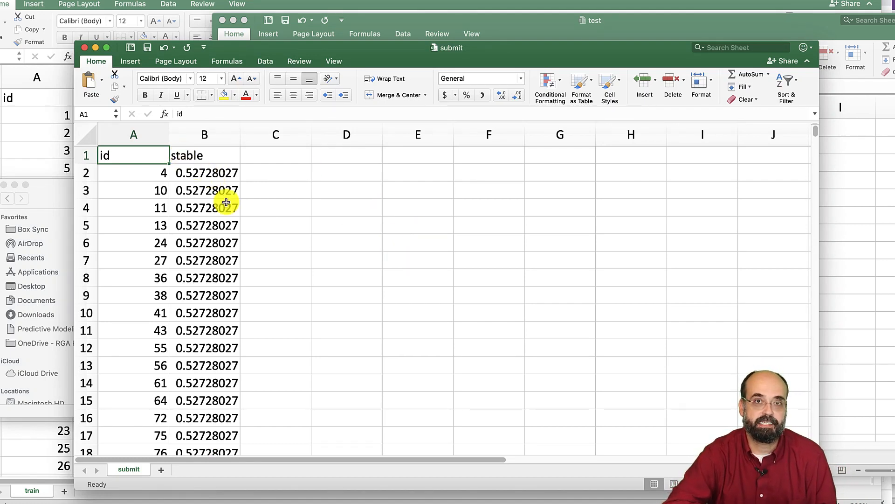
# Step: Check submit.csv's ids and select predictions to confirm the constant 0.52728027 value
pyautogui.click(134, 172)
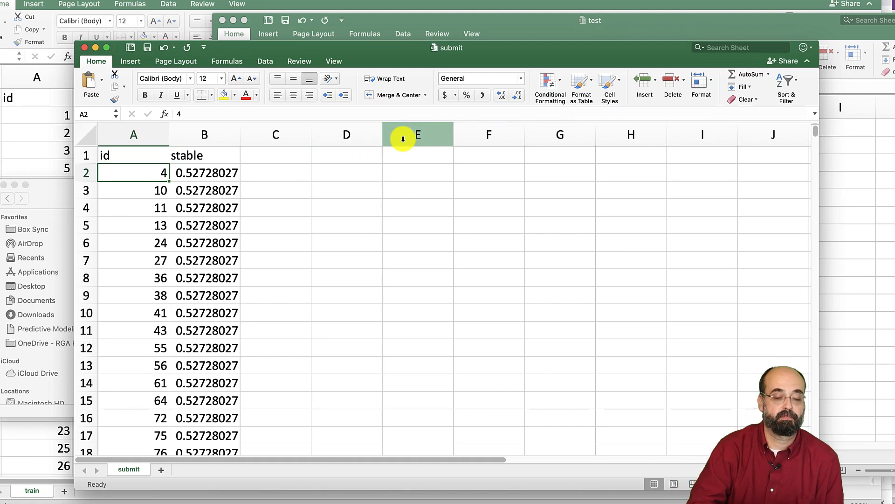
pyautogui.click(134, 155)
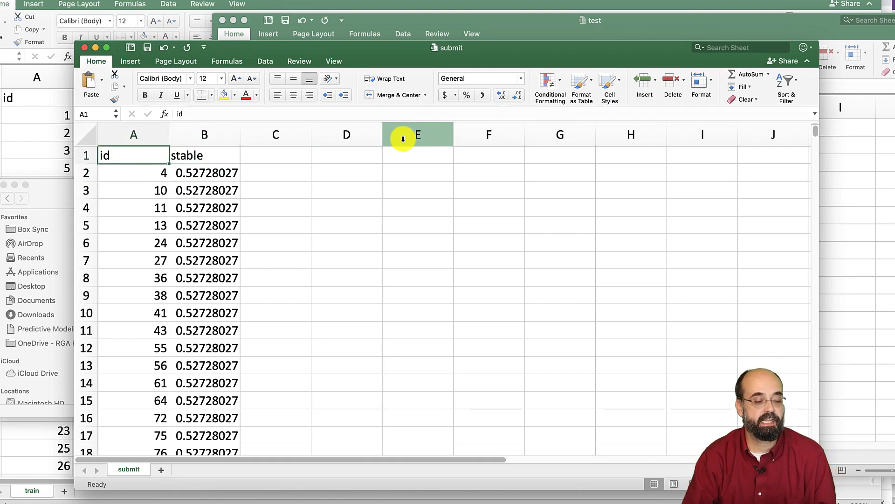
pyautogui.click(134, 243)
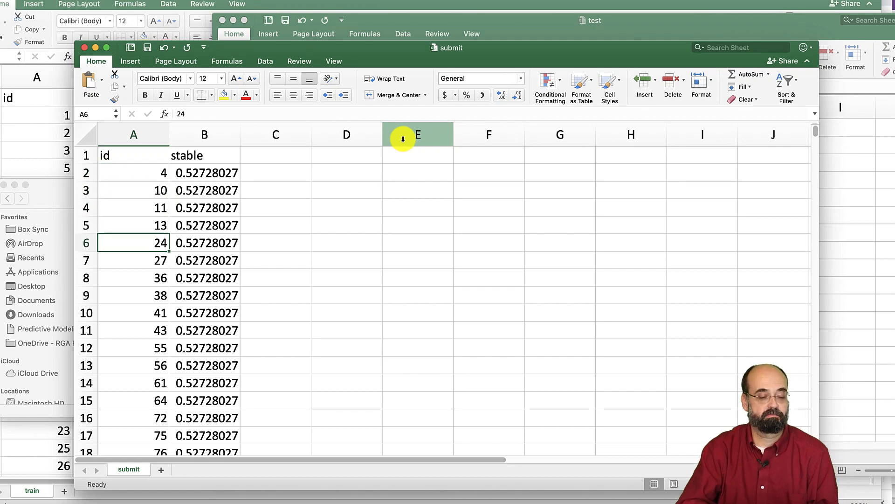
pyautogui.click(204, 172)
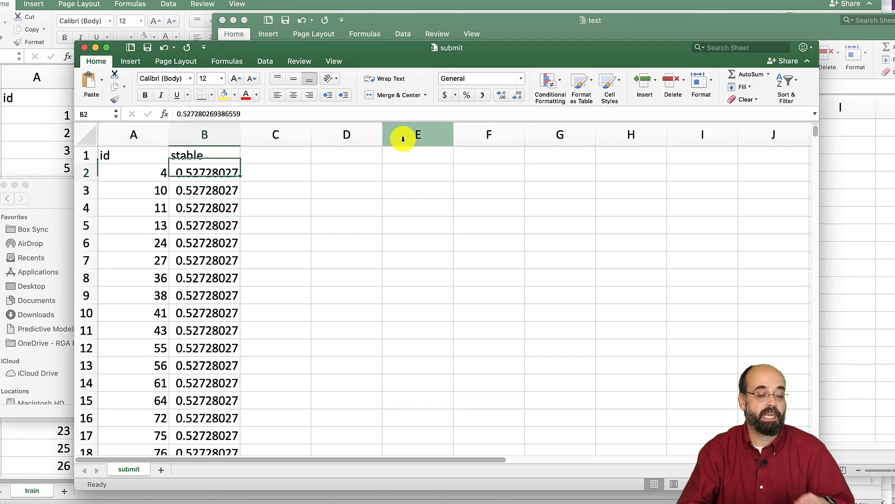
pyautogui.moveTo(204, 172); pyautogui.dragTo(204, 348)
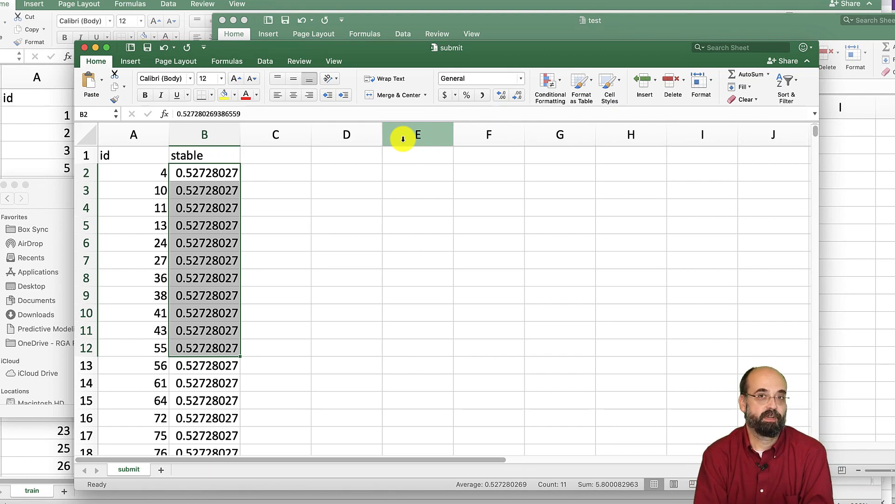
pyautogui.moveTo(234, 260)
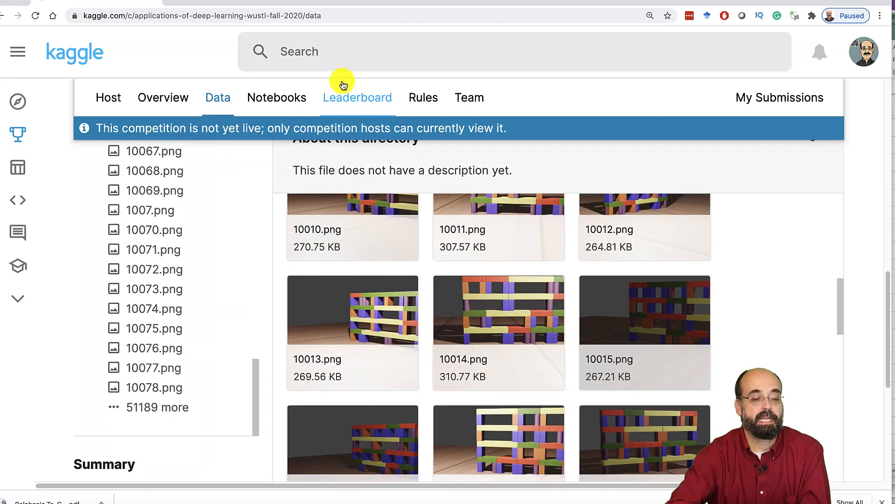
# Step: Open Applications of Deep Learning (WUSTL, Spring 2020B) from the Hosted competitions list
pyautogui.click(357, 97)
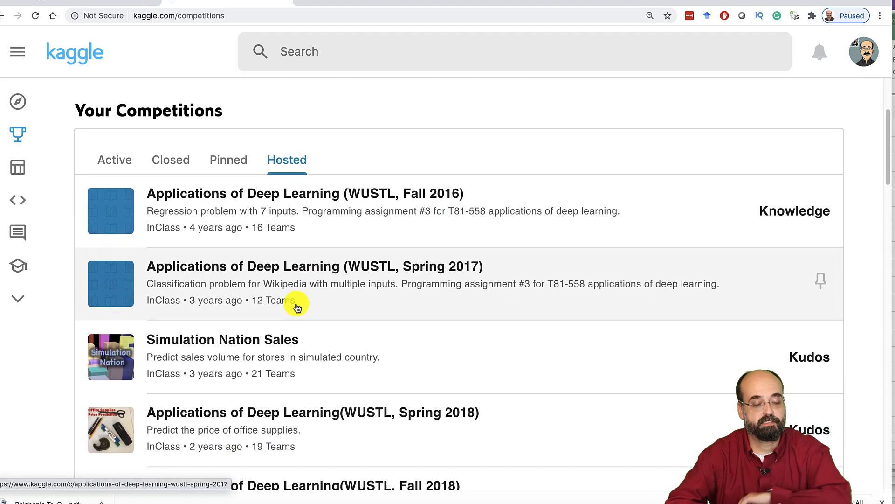
pyautogui.scroll(-3)
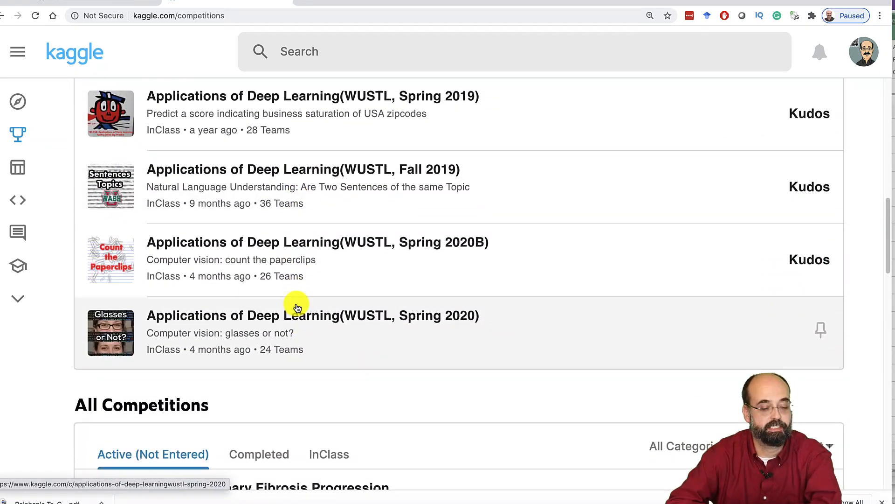
pyautogui.click(313, 315)
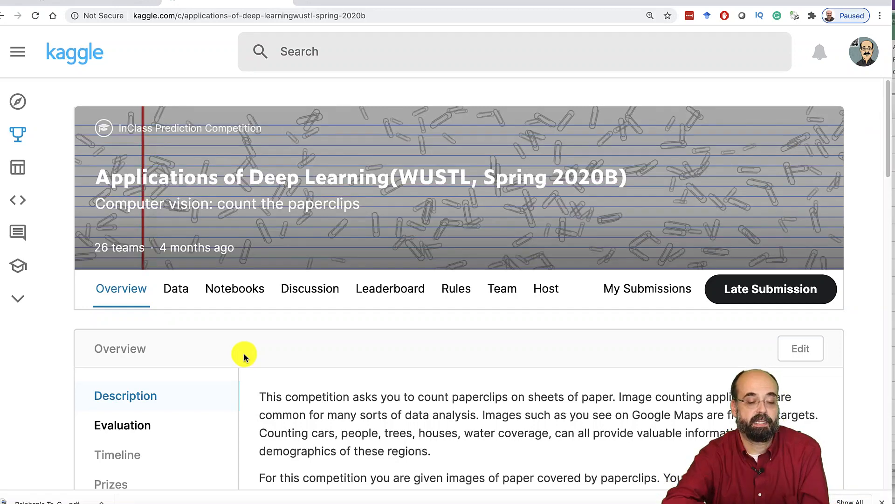
pyautogui.moveTo(382, 264)
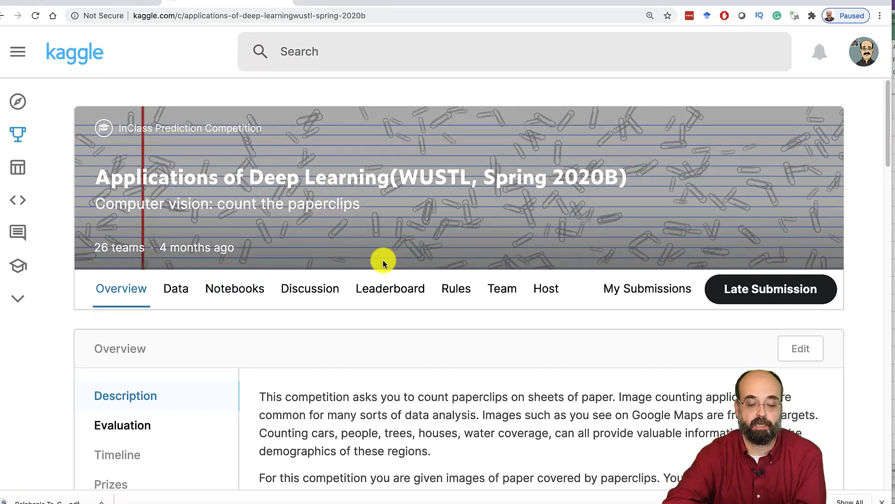
# Step: Scroll through the paperclip leaderboard's private standings, led by GHPPY at 0.61576
pyautogui.click(390, 287)
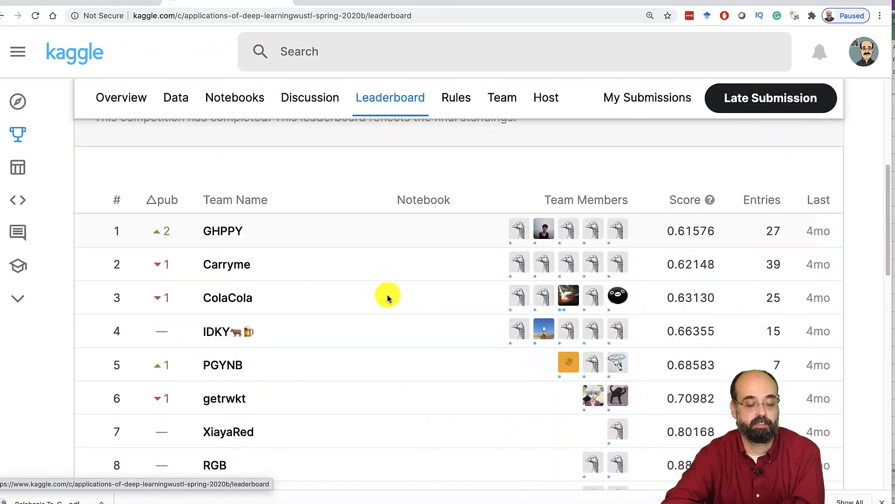
pyautogui.scroll(-3)
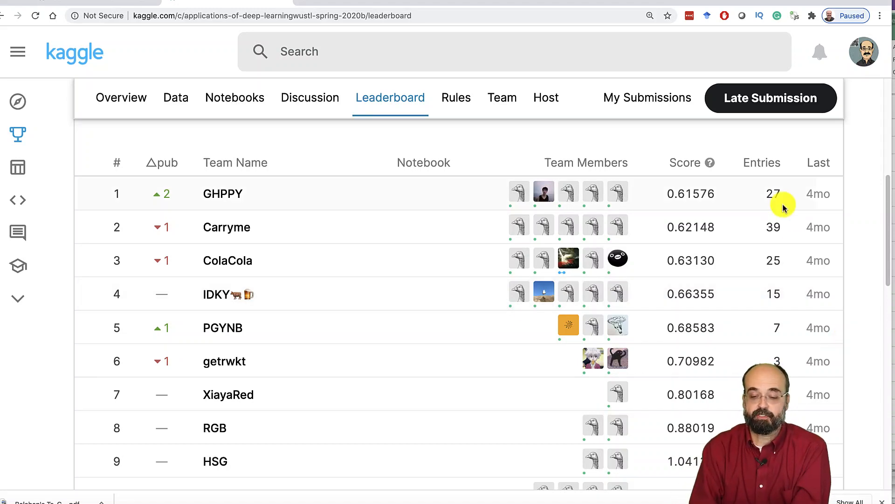
pyautogui.moveTo(706, 188)
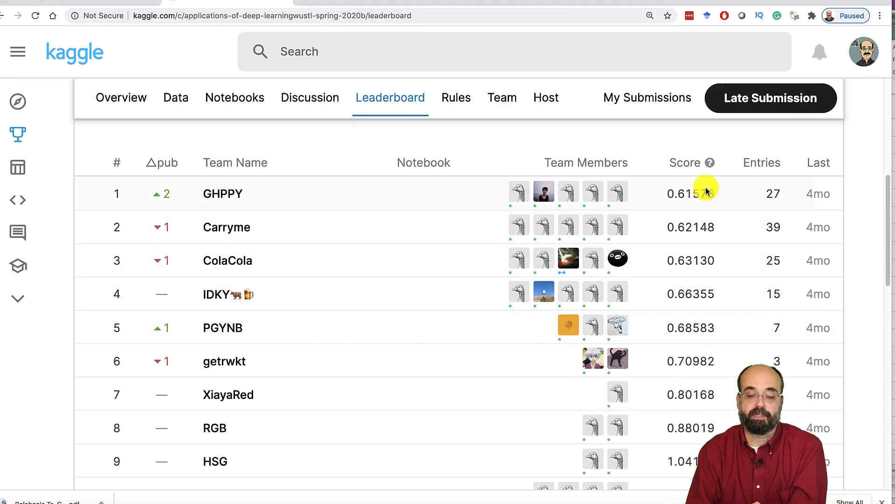
pyautogui.moveTo(699, 277)
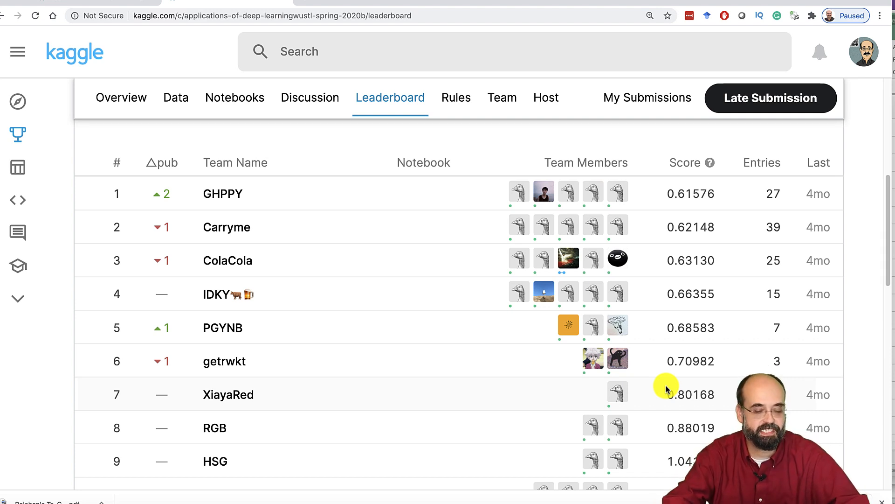
pyautogui.moveTo(633, 402)
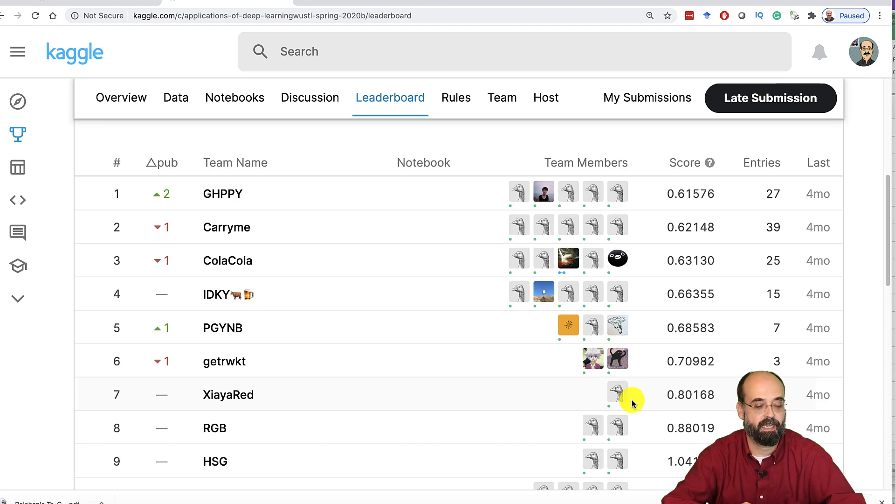
pyautogui.scroll(-3)
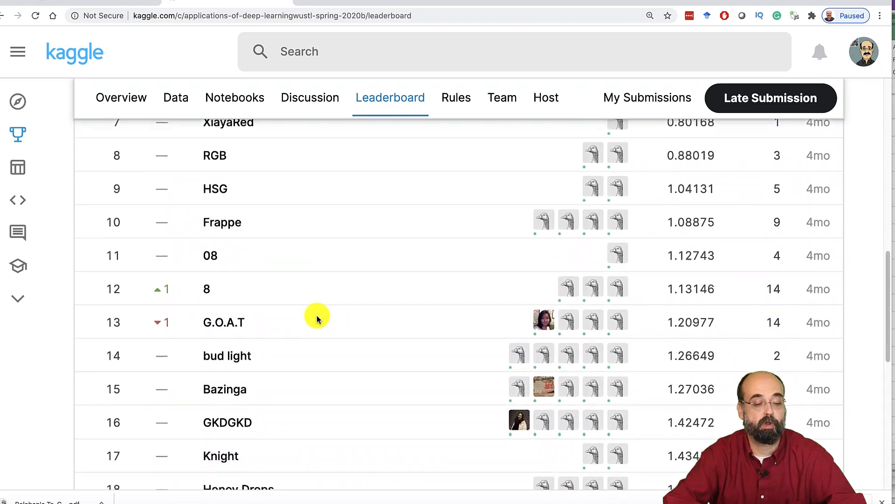
pyautogui.scroll(-3)
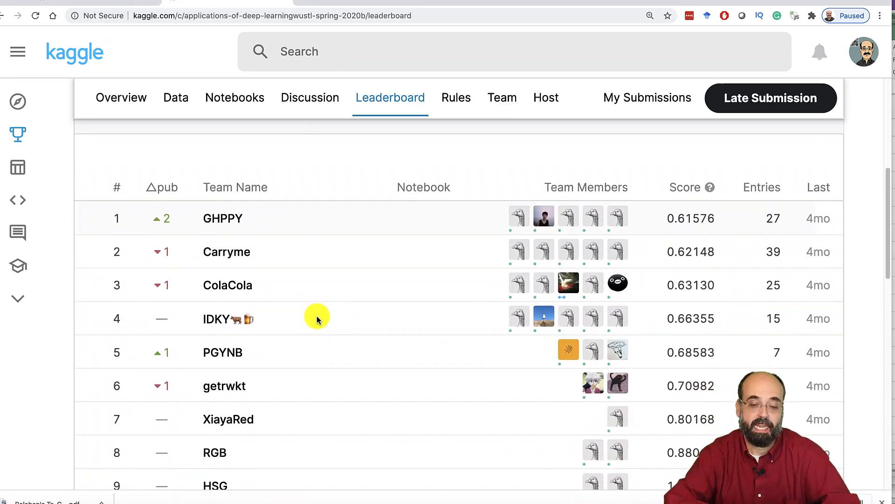
pyautogui.scroll(-3)
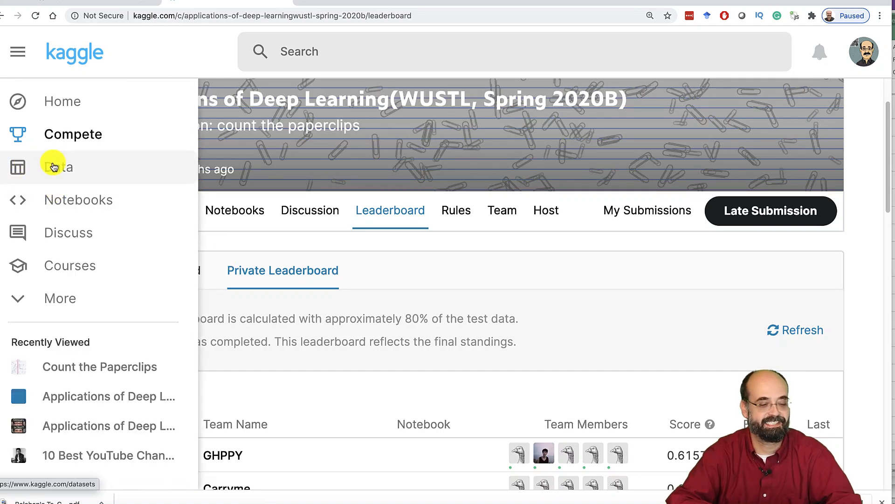
# Step: Open the Applications of Deep Learning (WUSTL, Spring 2020) competition from the Compete list
pyautogui.click(73, 134)
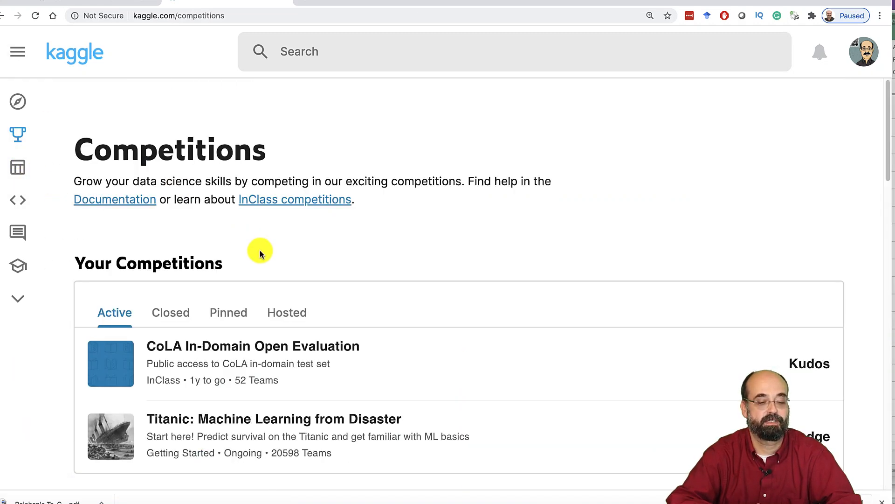
pyautogui.scroll(-3)
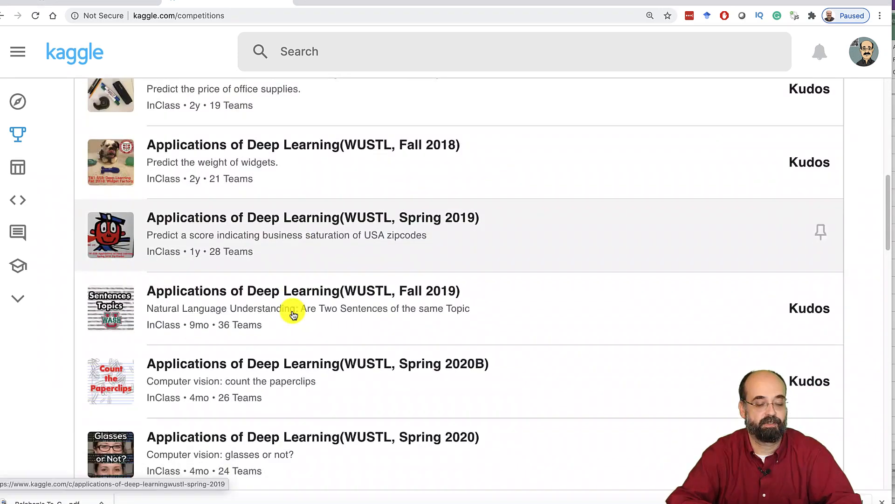
pyautogui.scroll(-3)
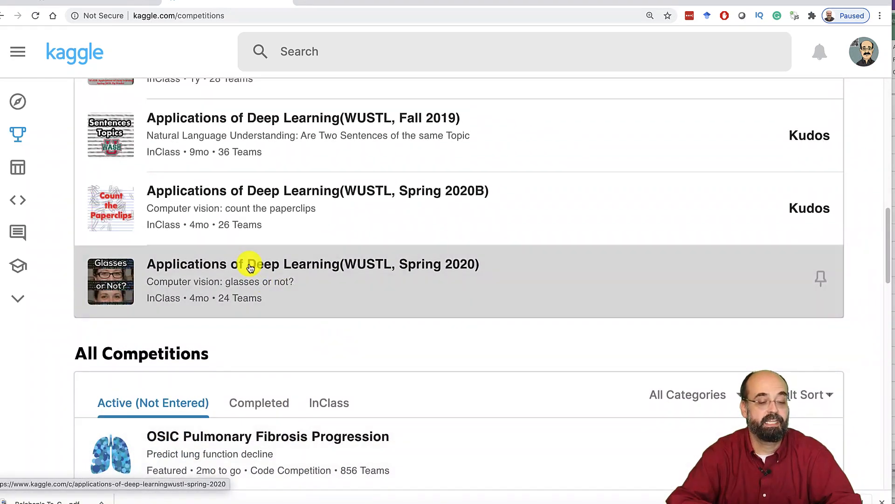
pyautogui.click(248, 264)
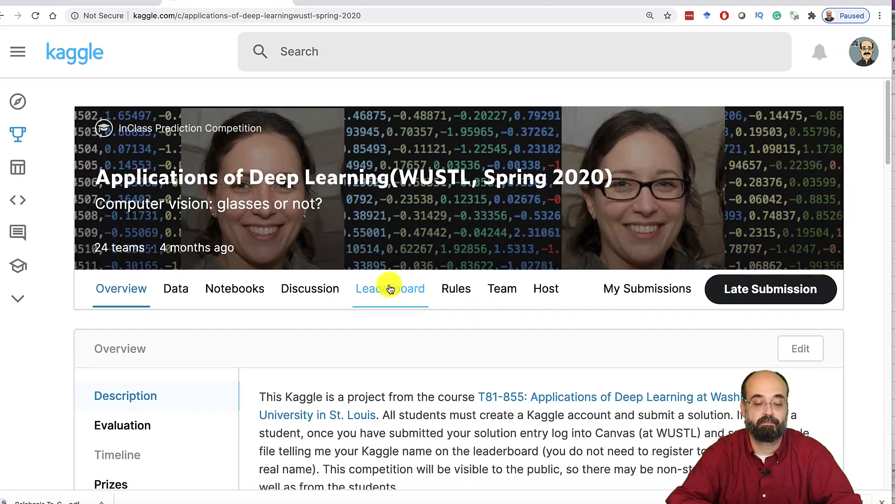
pyautogui.click(390, 288)
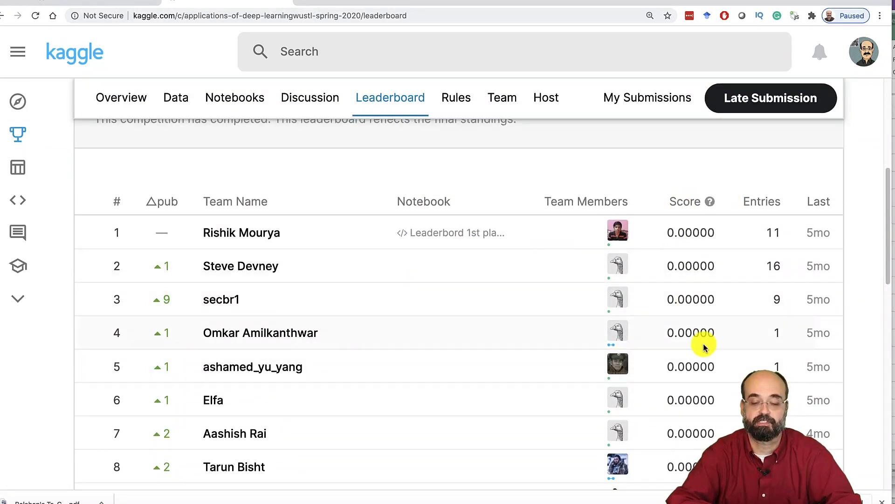
pyautogui.scroll(-3)
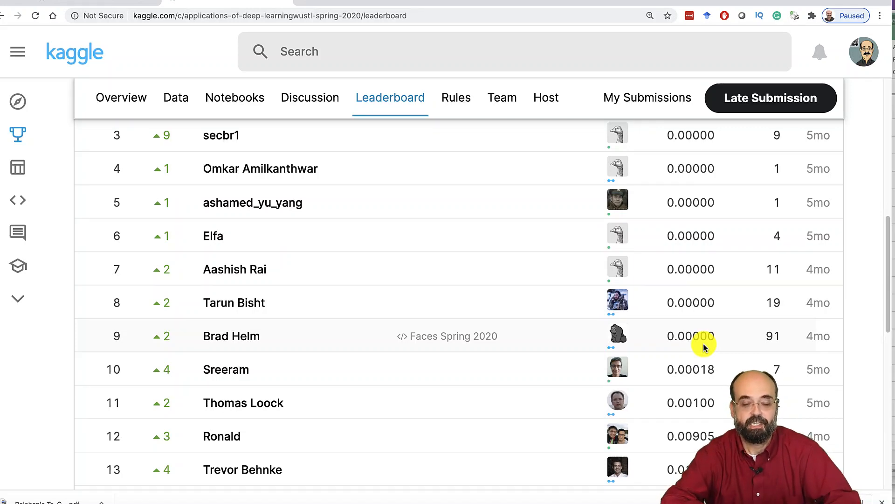
pyautogui.scroll(-3)
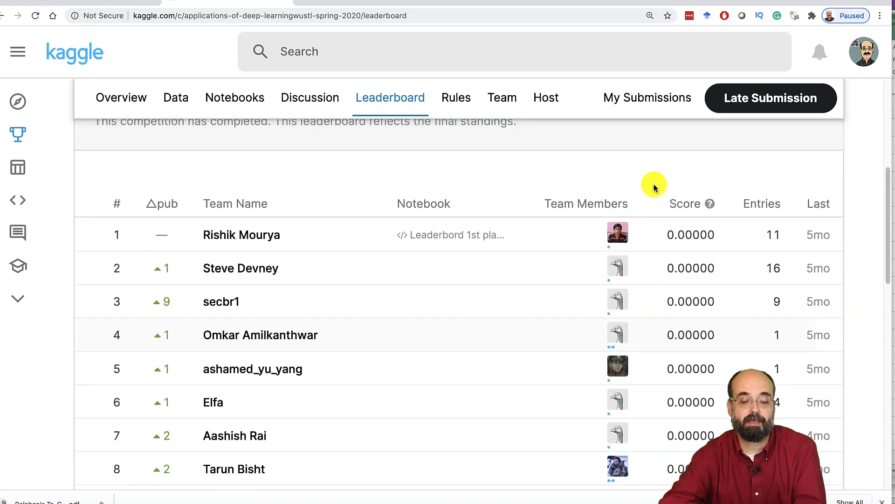
pyautogui.scroll(-3)
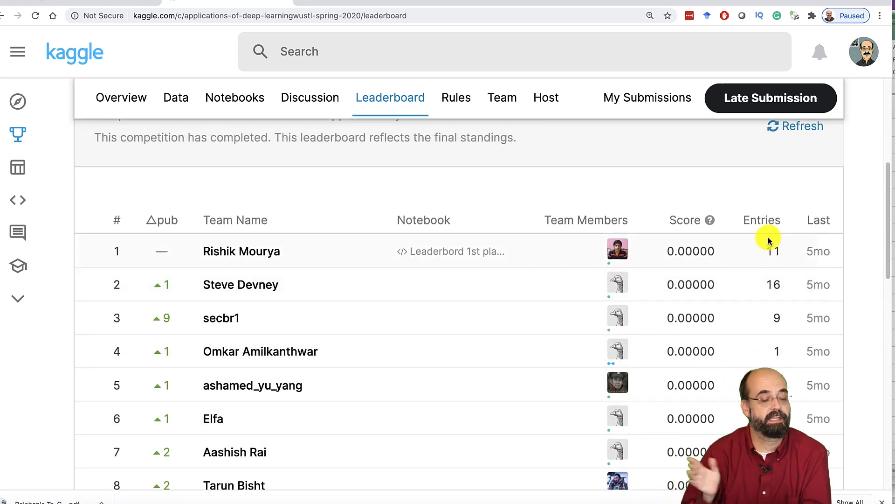